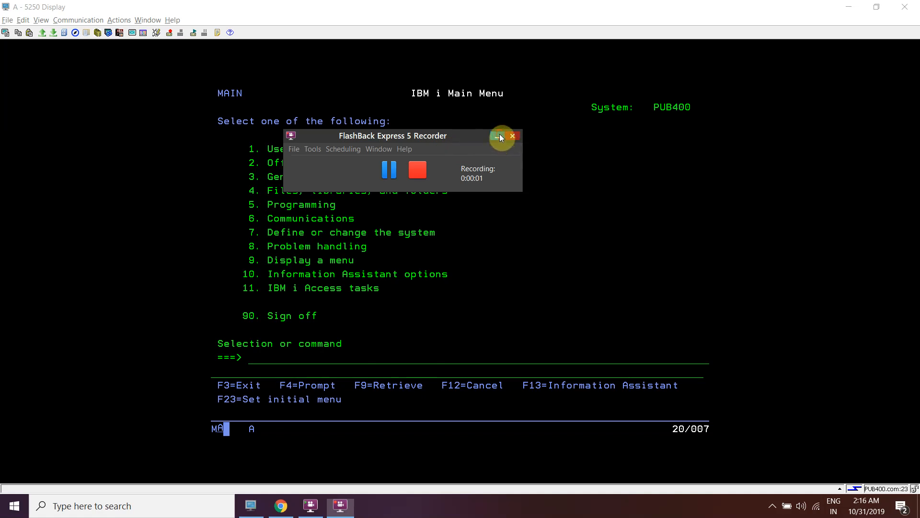
- Bring up the source entry prompt for source file SQLTABLES in library IBMICLASS1
click(497, 136)
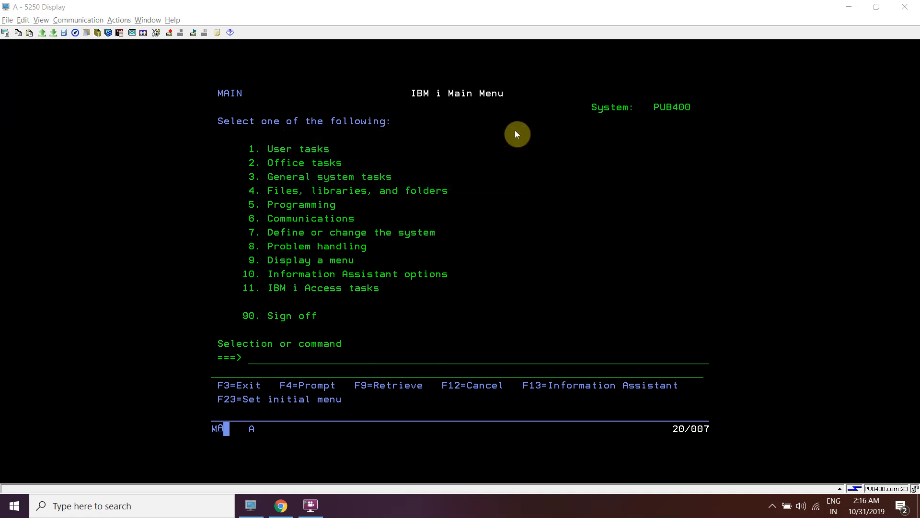
mouse_move(661, 76)
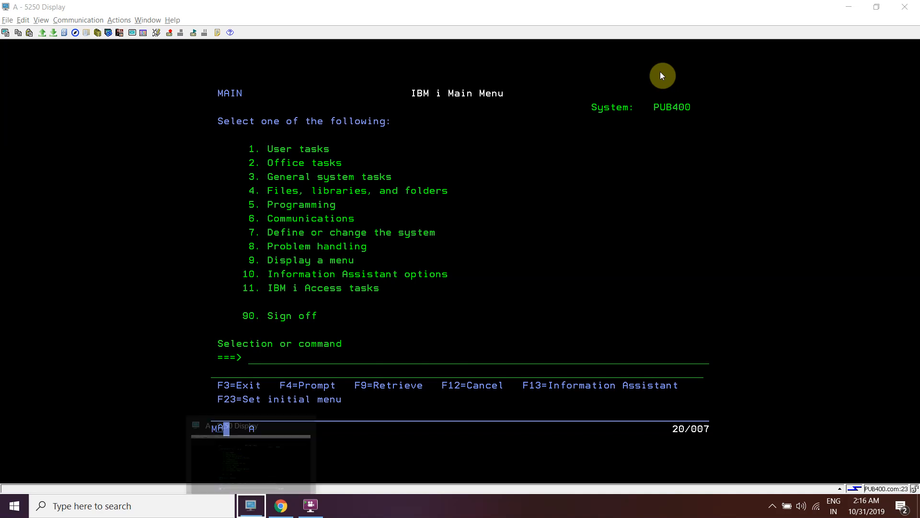
mouse_move(332, 378)
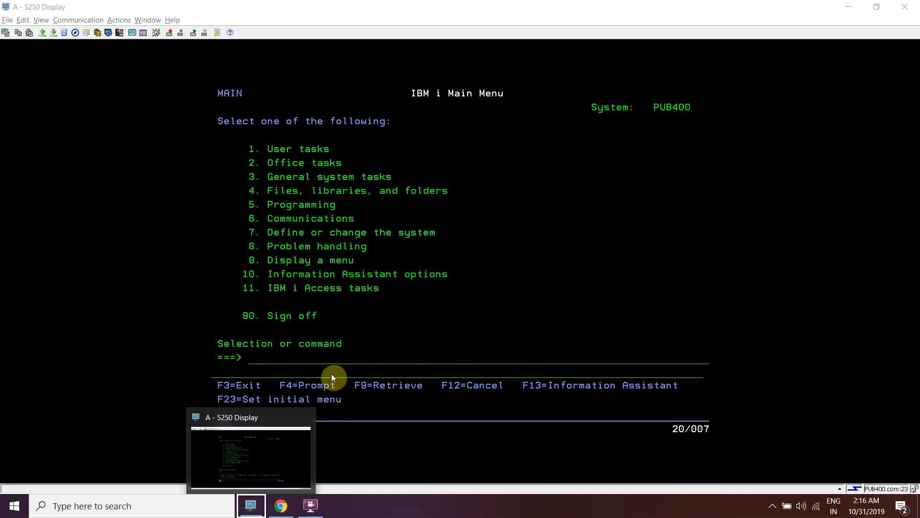
text(wrk)
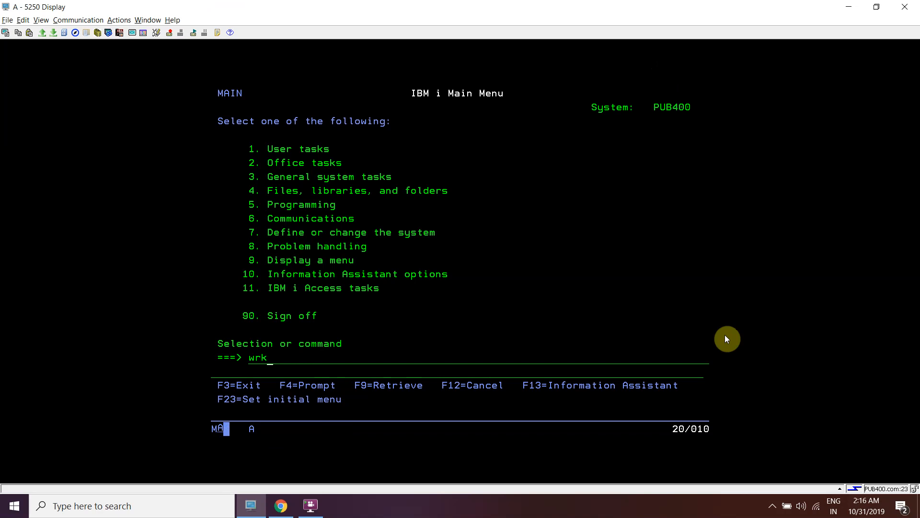
key(Enter)
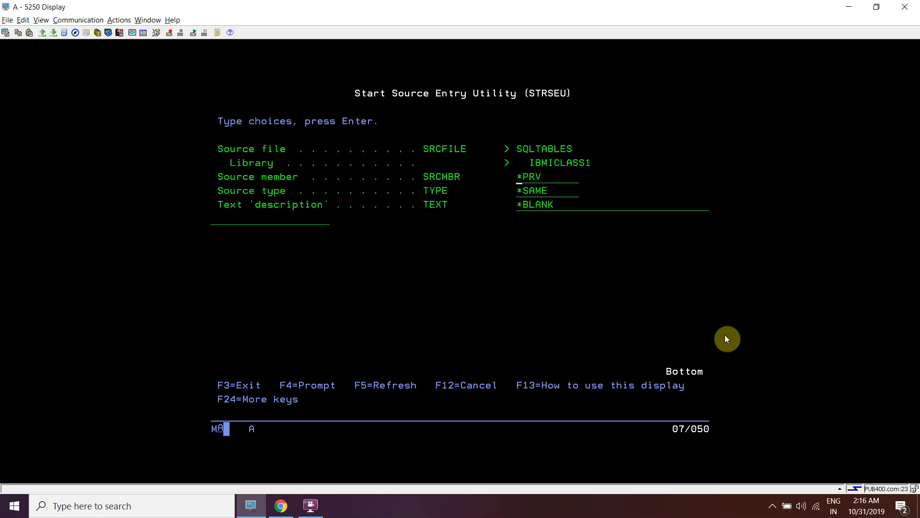
- Create new SQL member TABLE1 with text 'Table1 SQL table' and enter the SEU edit session
text(TABL)
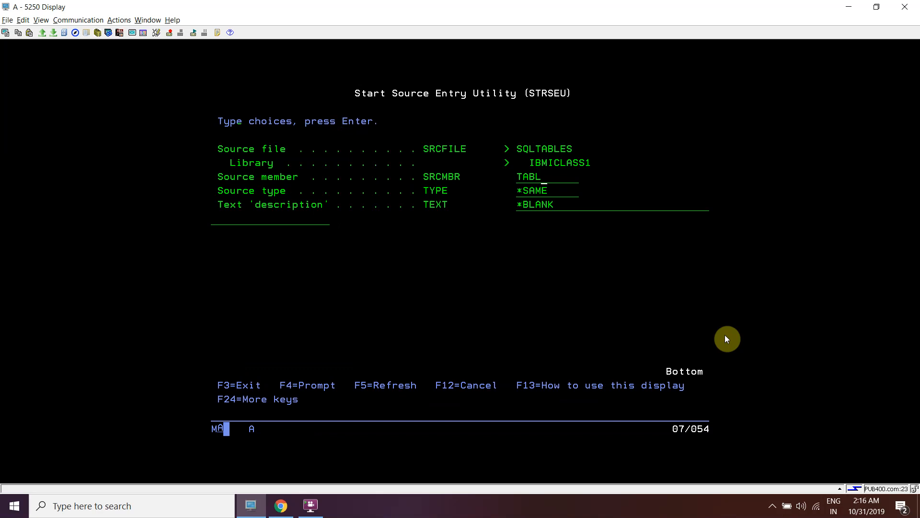
text(E1)
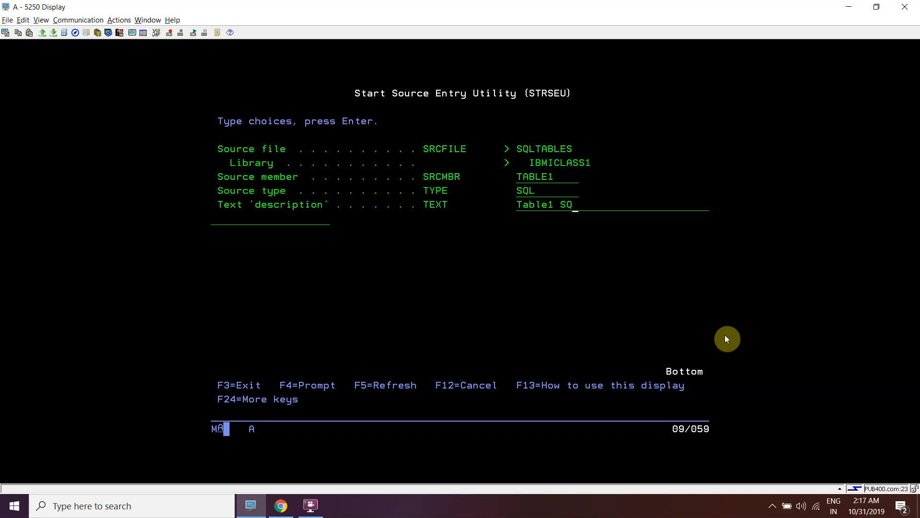
text(table)
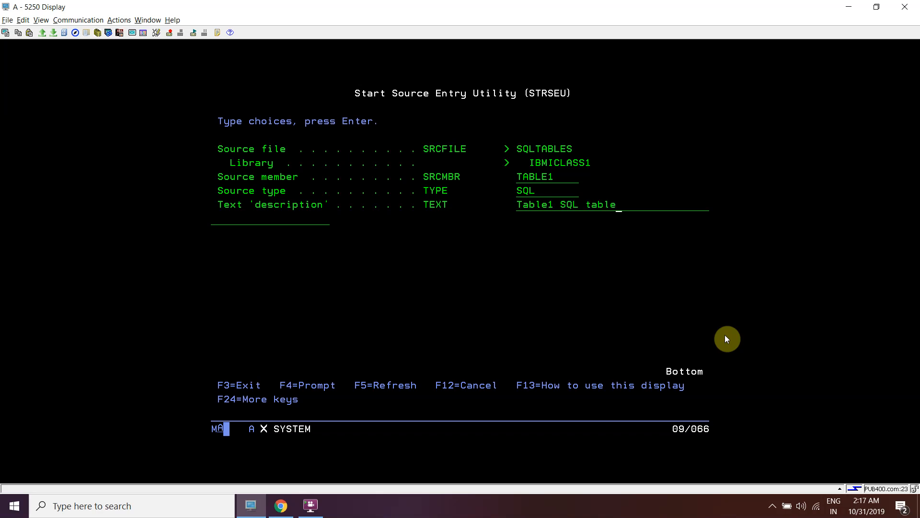
key(Enter)
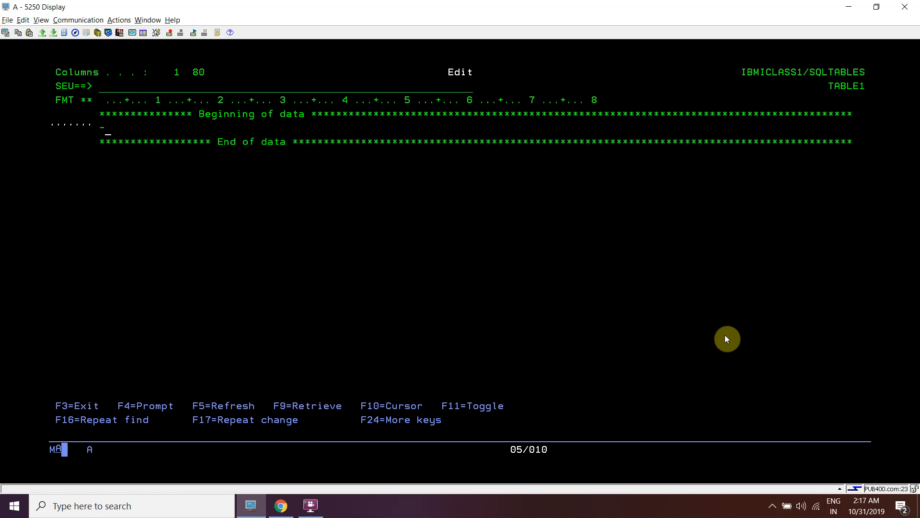
- Enter the comment '-- THIS IS THE TABLE SOURCE' and insert blank lines with the RP9 line command
text(-)
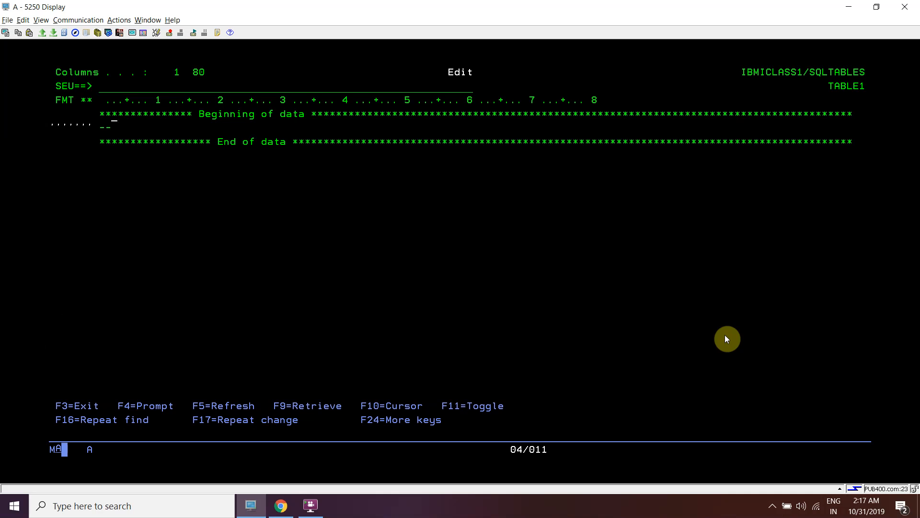
key(Down)
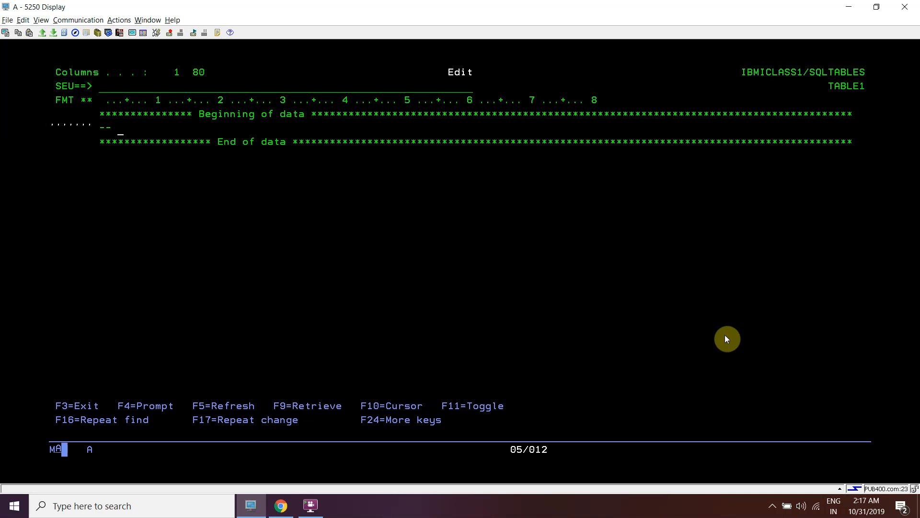
text(THIS I)
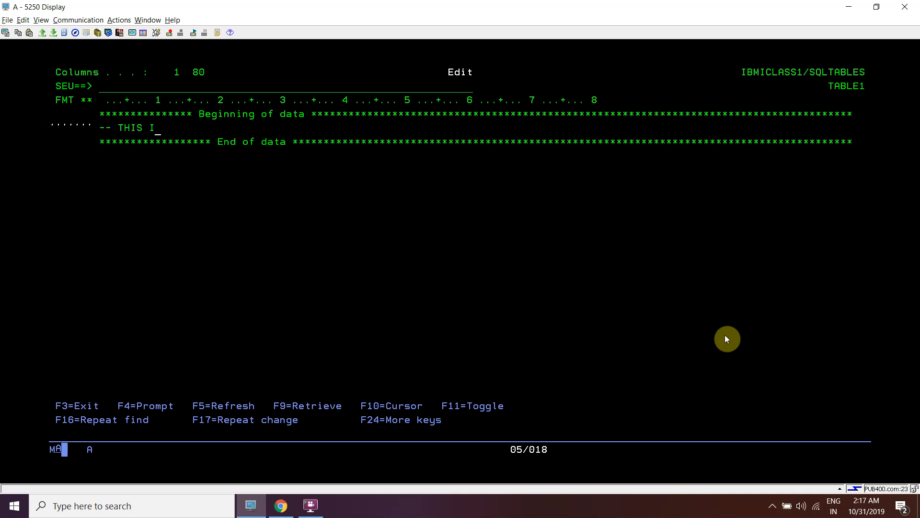
text(S THE)
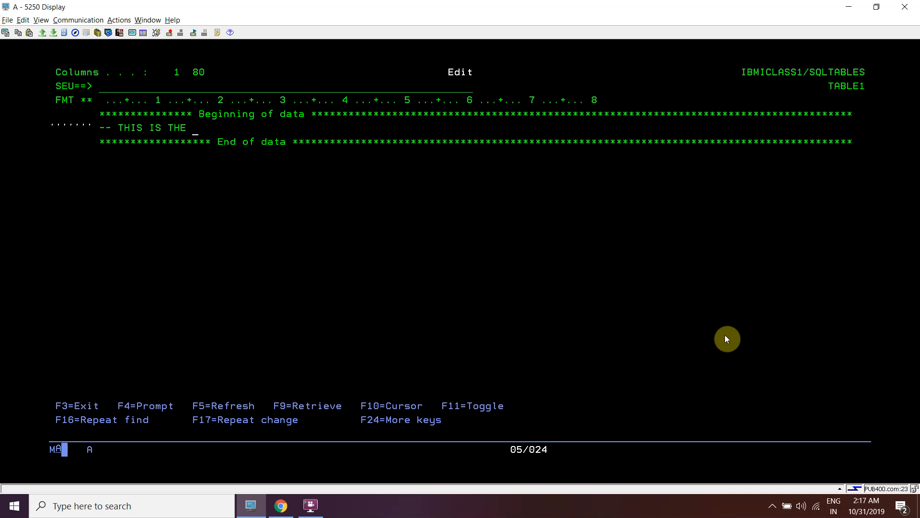
text(TABLE S)
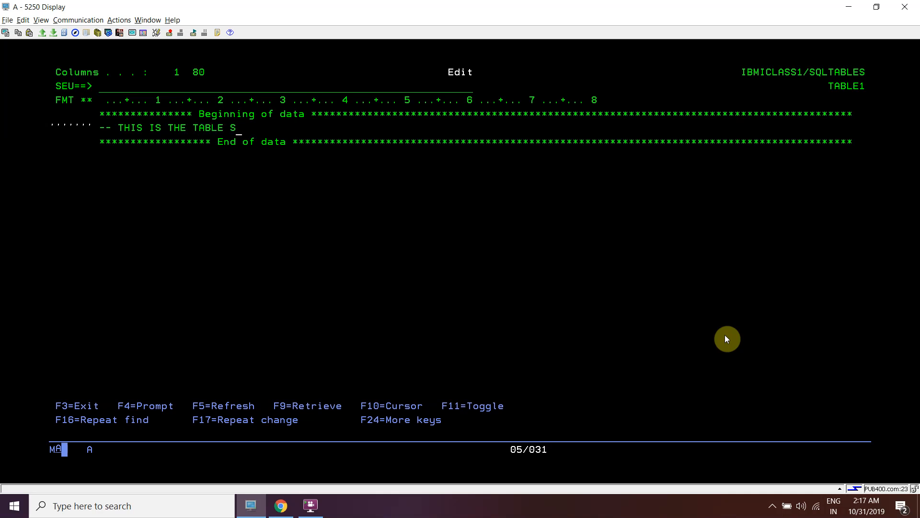
text(OURCE)
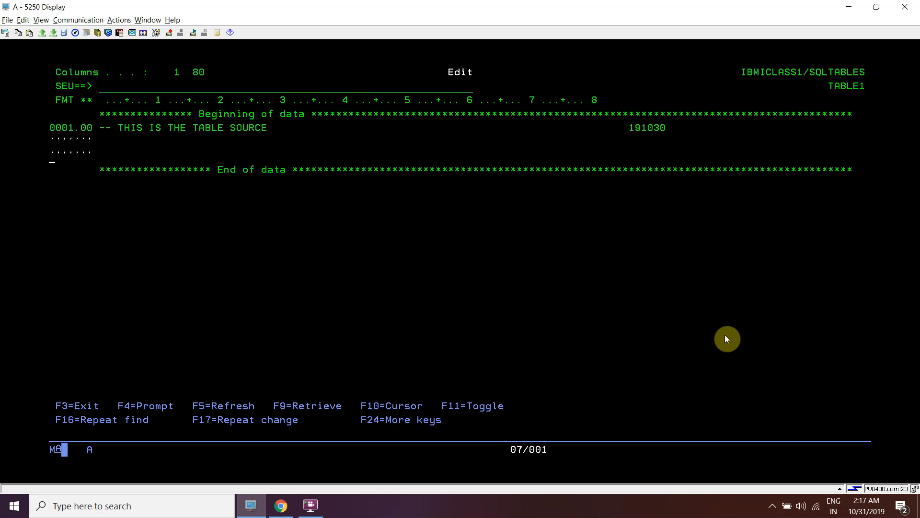
text(RP9)
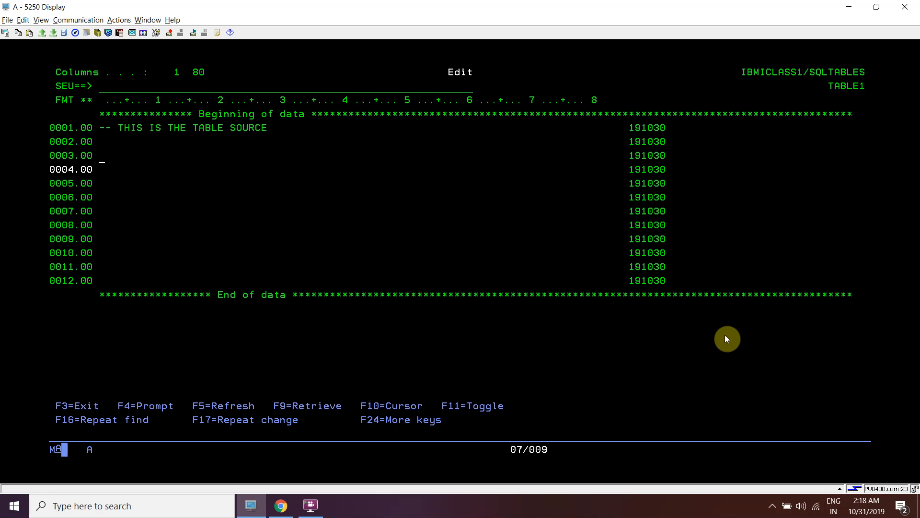
- Write the CREATE TABLE TABLE1 ( header lines after the comment
key(Up)
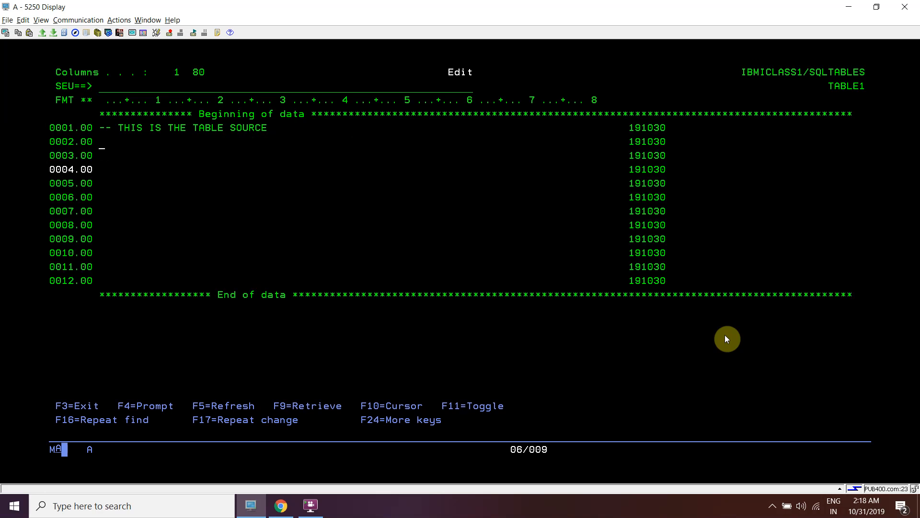
text(CREATE)
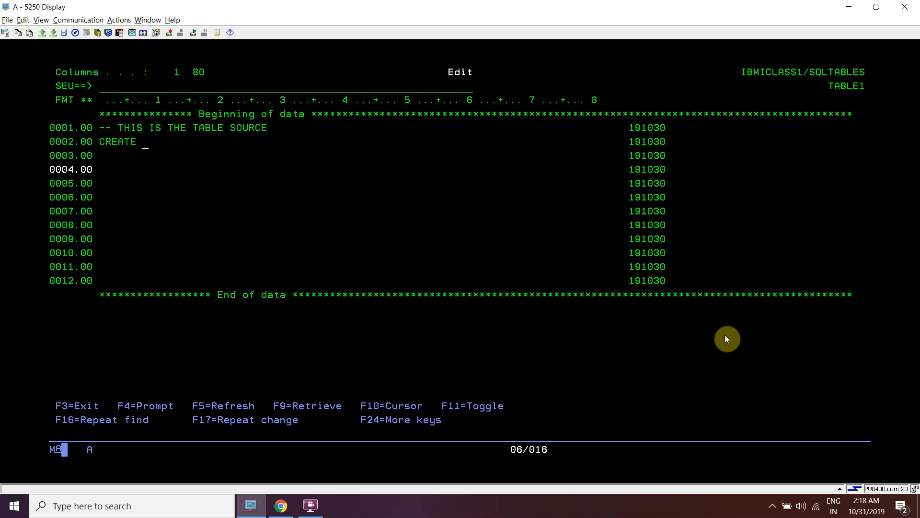
text(TABLE)
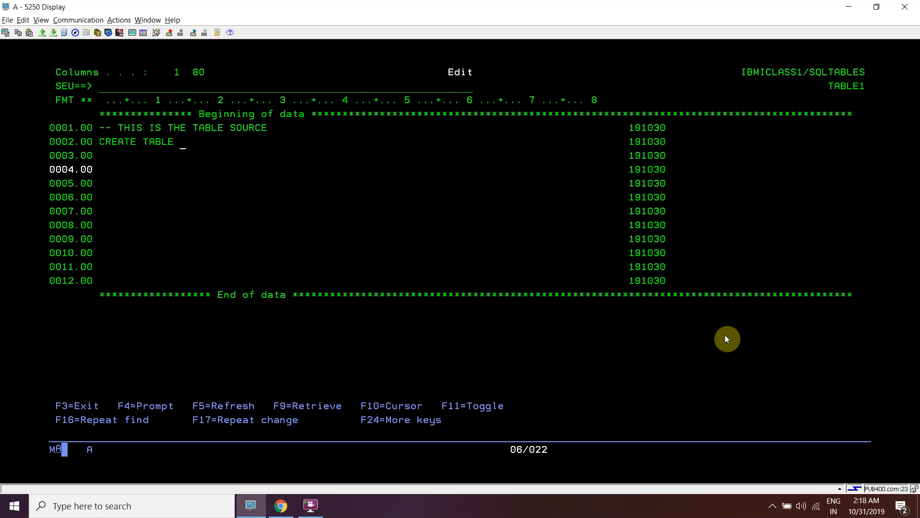
key(Down)
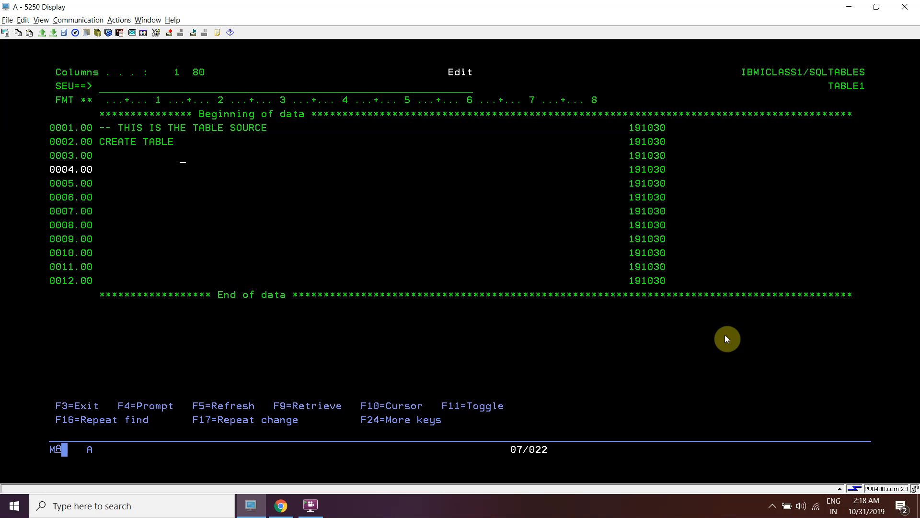
key(Up)
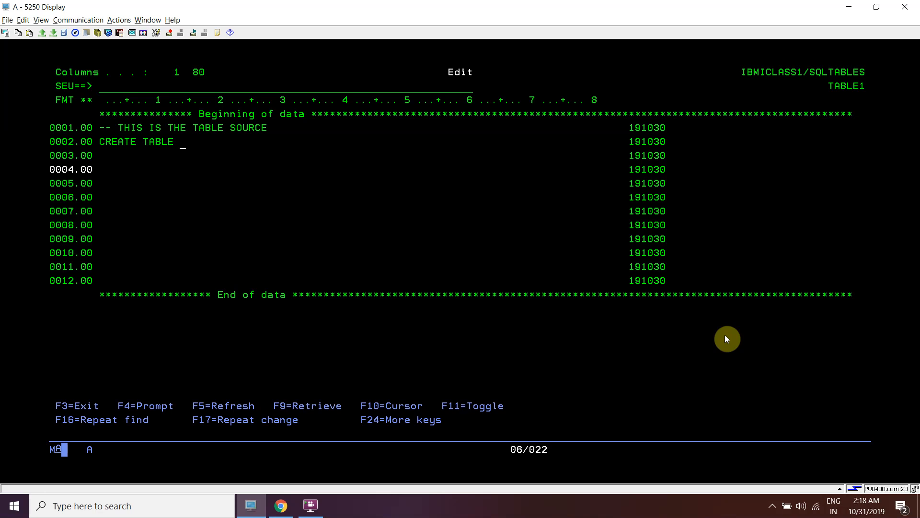
text(TABLE1)
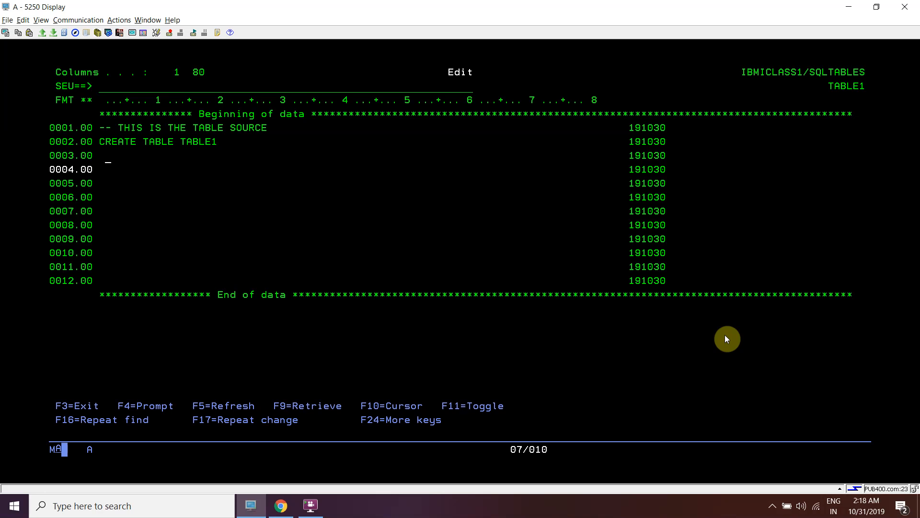
text(()
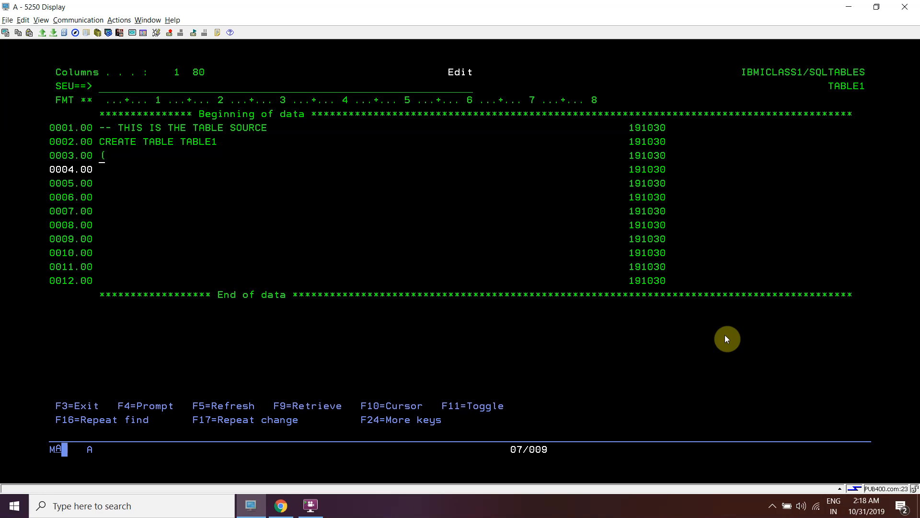
key(Down)
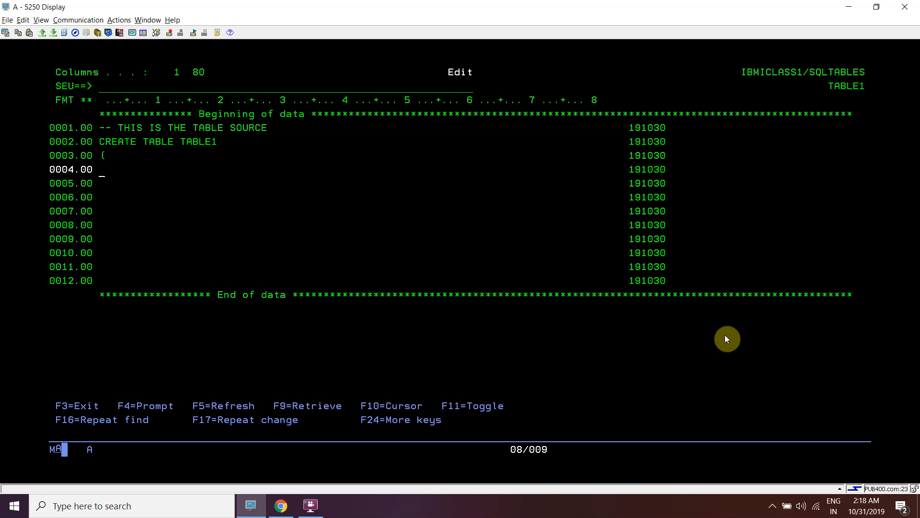
- Define the columns FLD1 CHAR(10) , FLD2 INTEGER
text(FLD1)
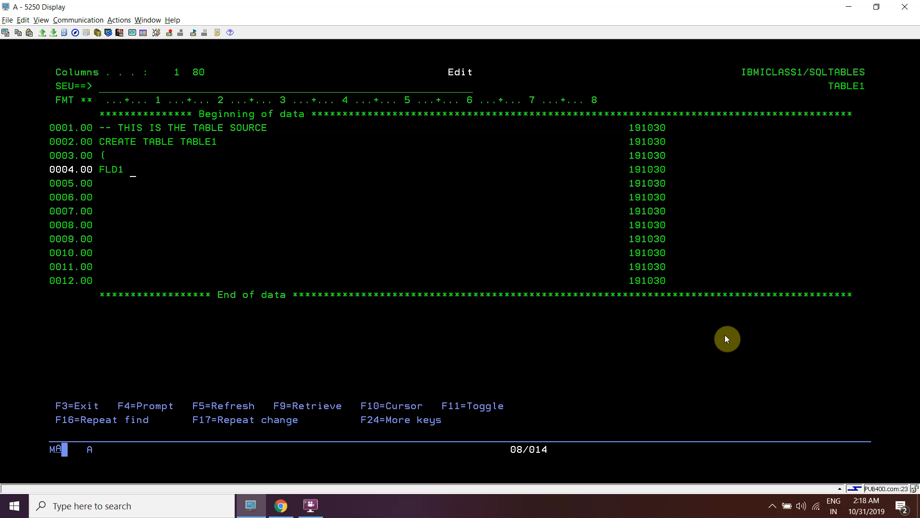
text(CHA)
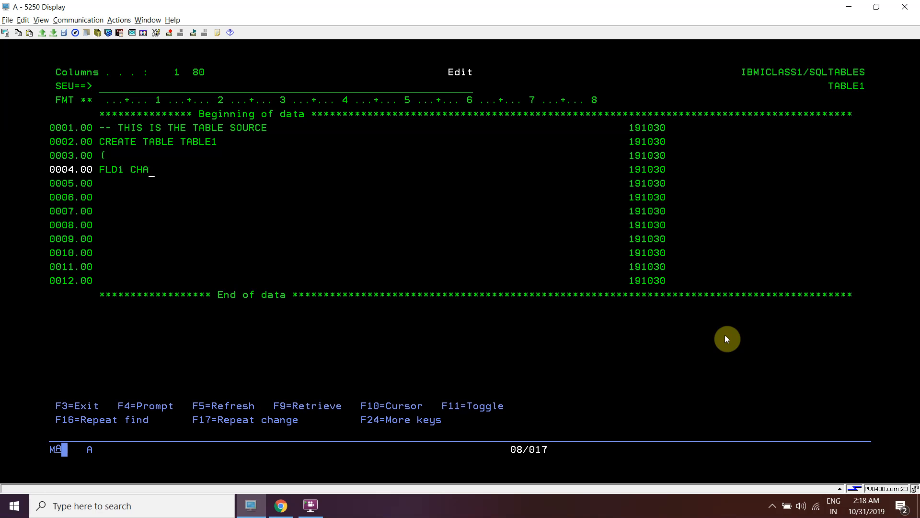
text(R)
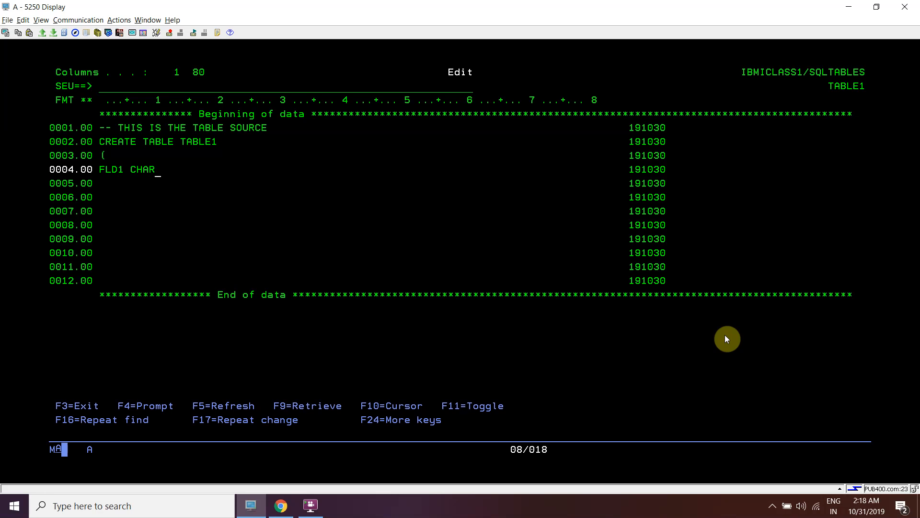
text(()
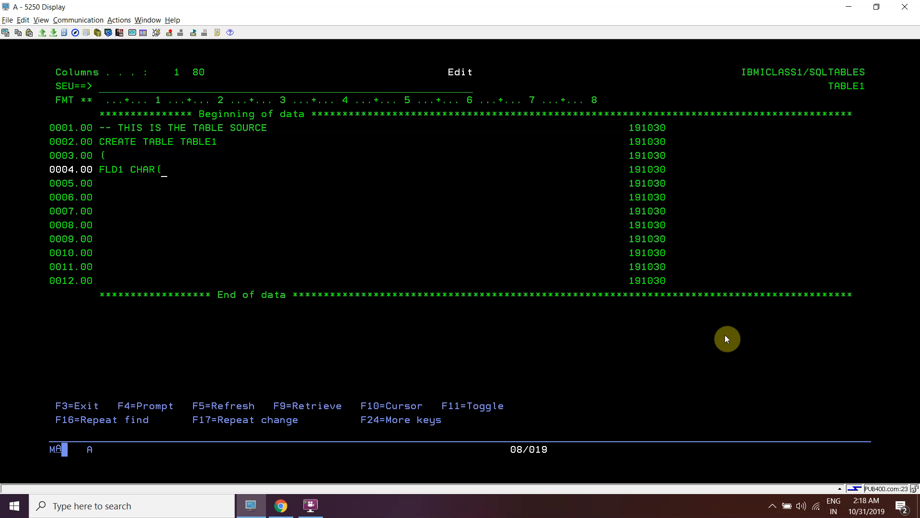
text(1)
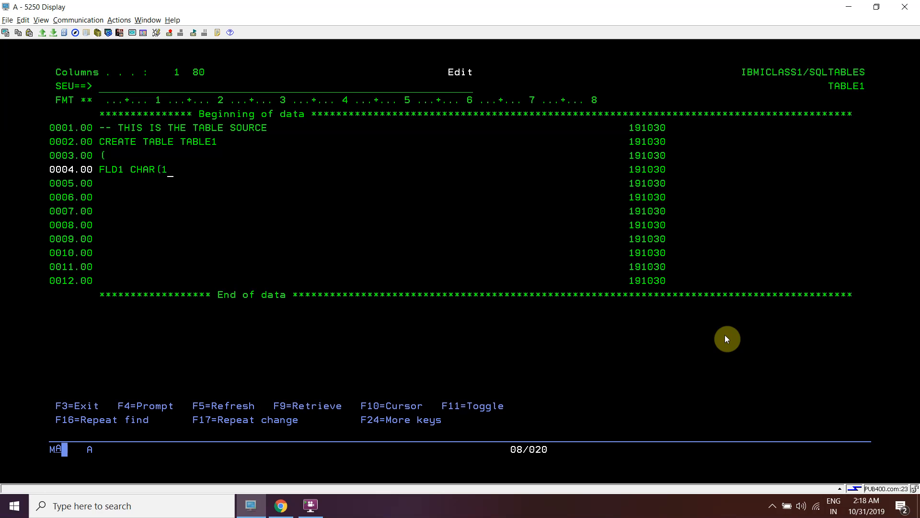
text(0))
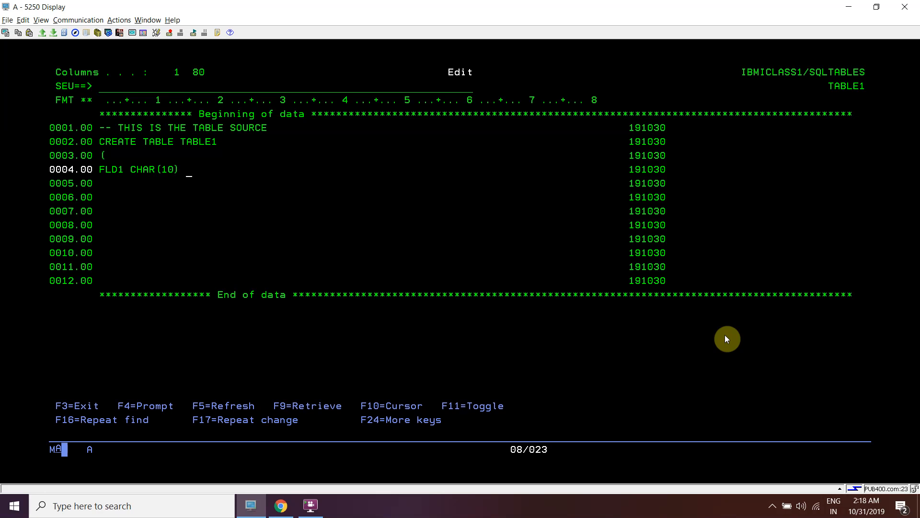
text(,)
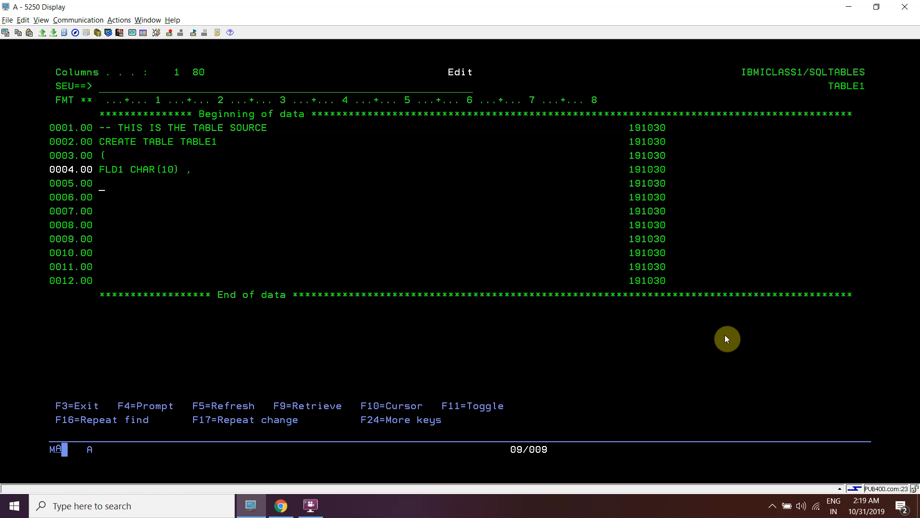
text(F)
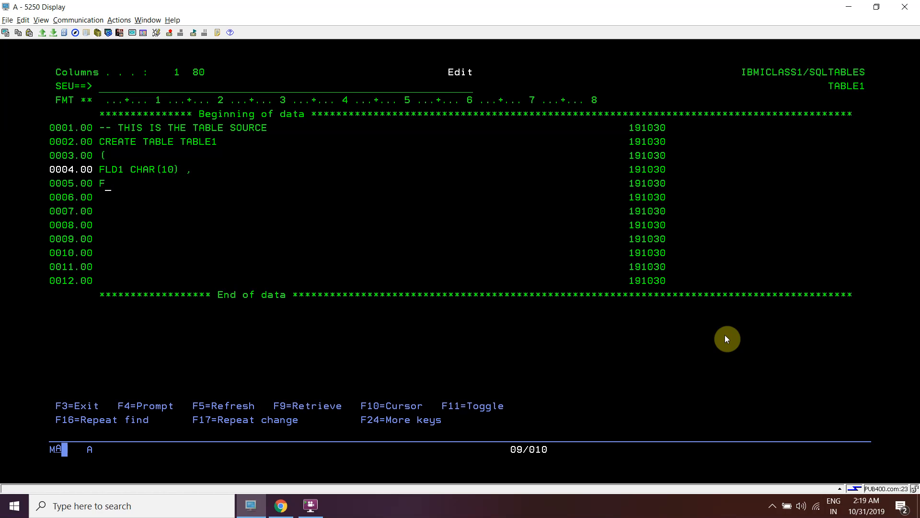
text(LD2)
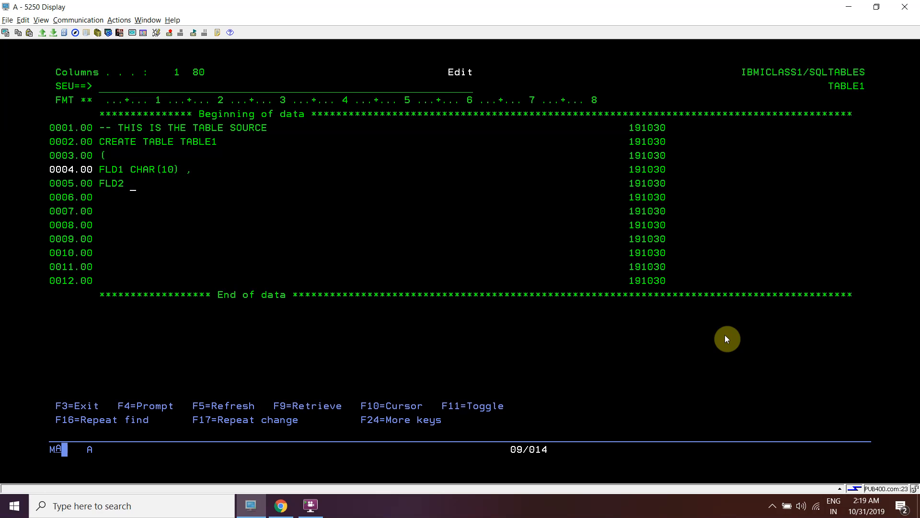
text(INT)
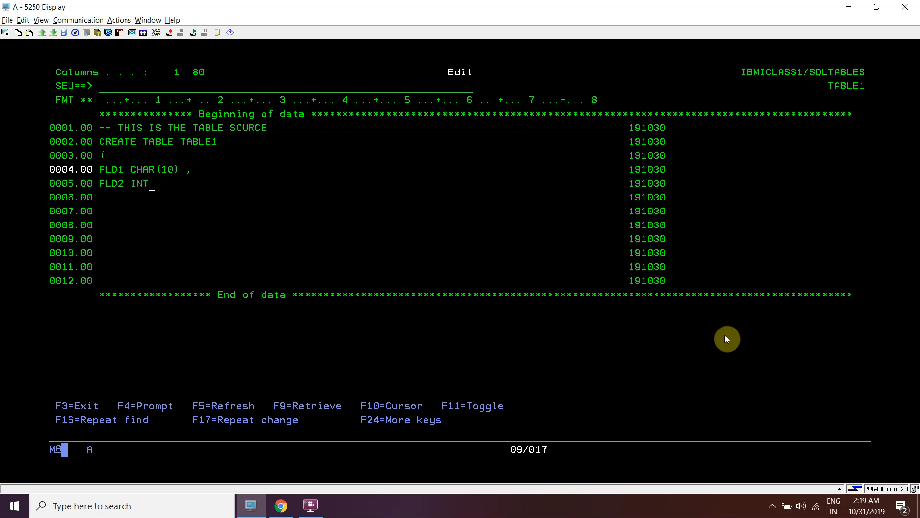
text(EGER)
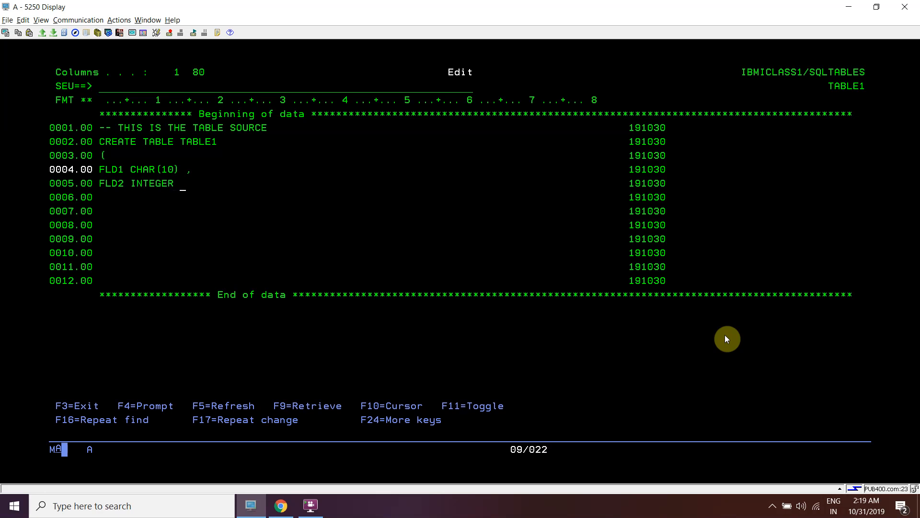
- Close the statement with ) and a terminating semicolon on their own lines
key(Down)
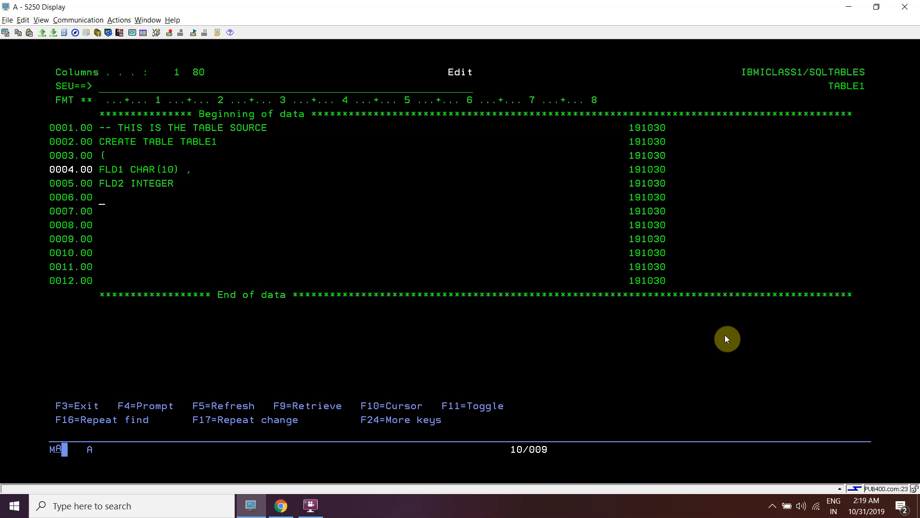
text())
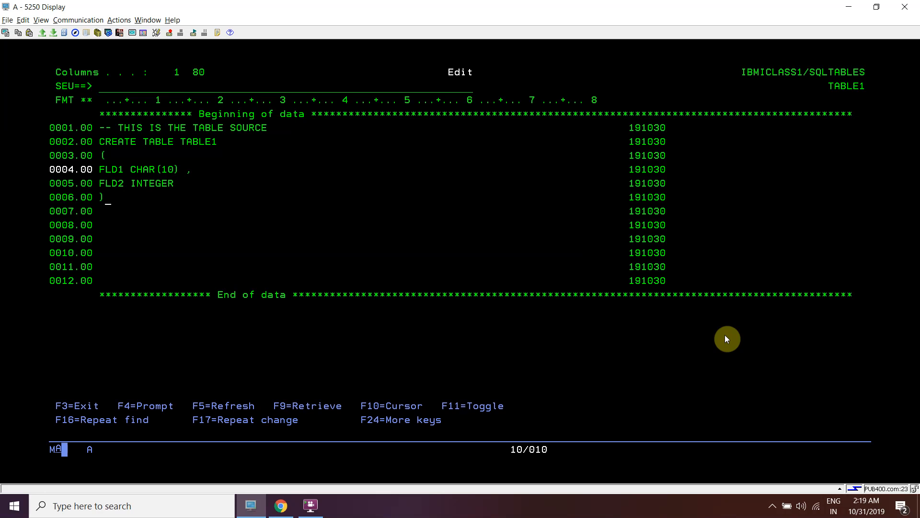
text(;)
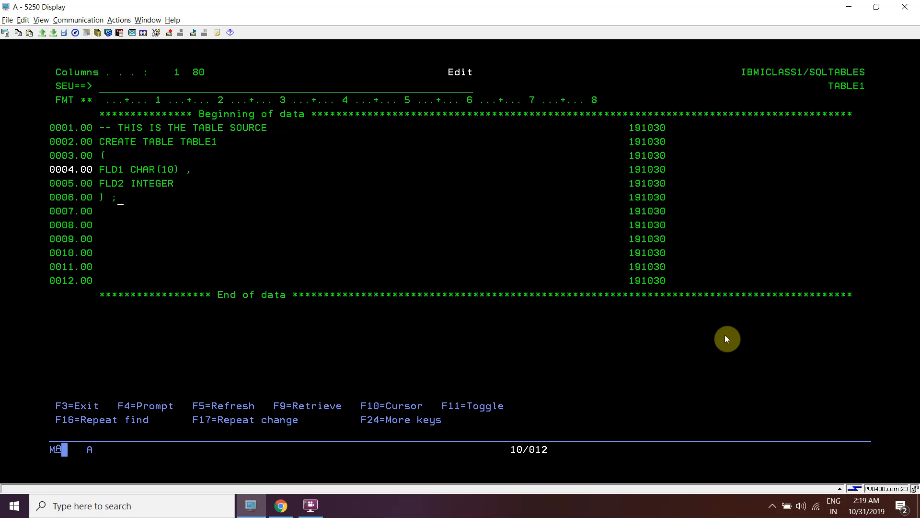
key(Down)
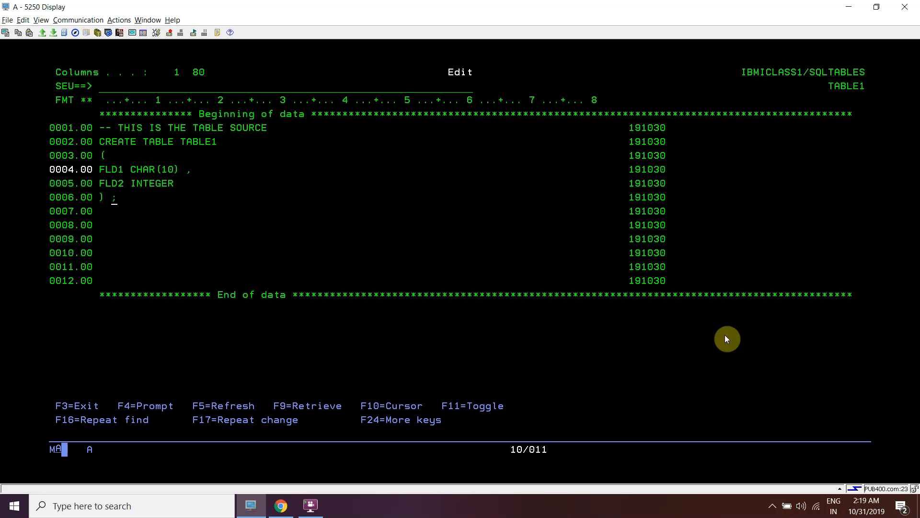
- Drop the empty lines and save member TABLE1 to IBMICLASS1/SQLTABLES, returning to PDM
key(Up)
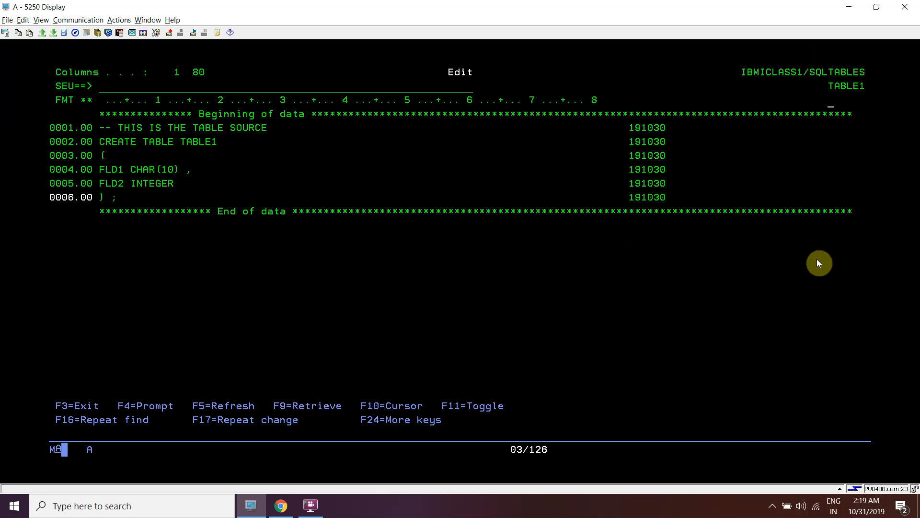
mouse_move(278, 86)
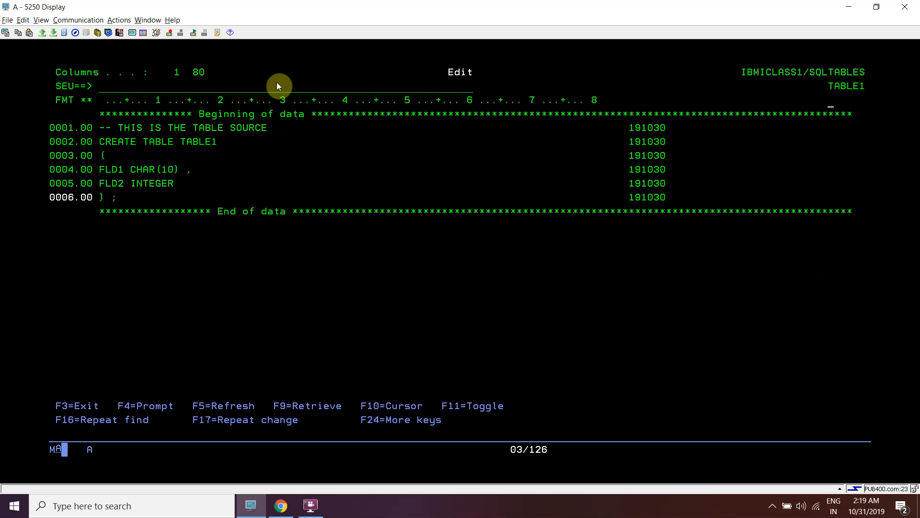
text(F)
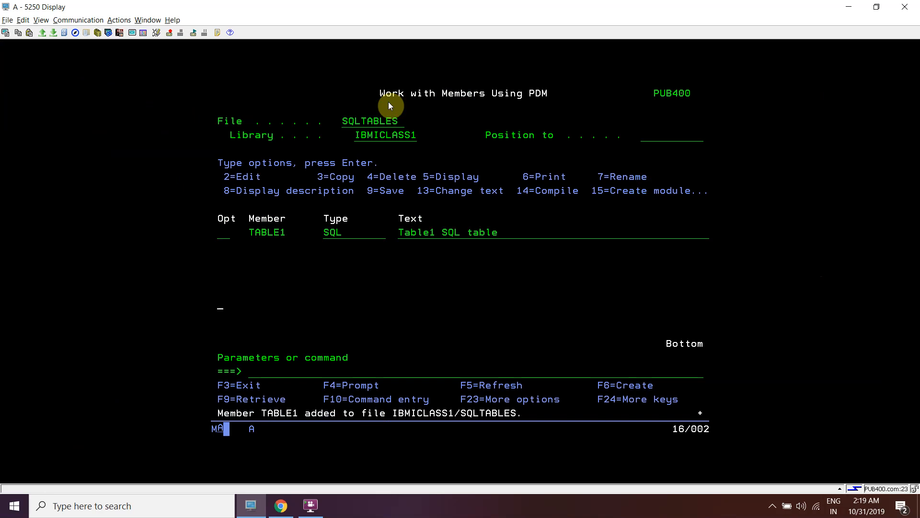
- Run RUNSQLSTM on SRCFILE IBMICLASS1/SQLTABLES member TABLE1 with COMMIT *NONE
text(runsql)
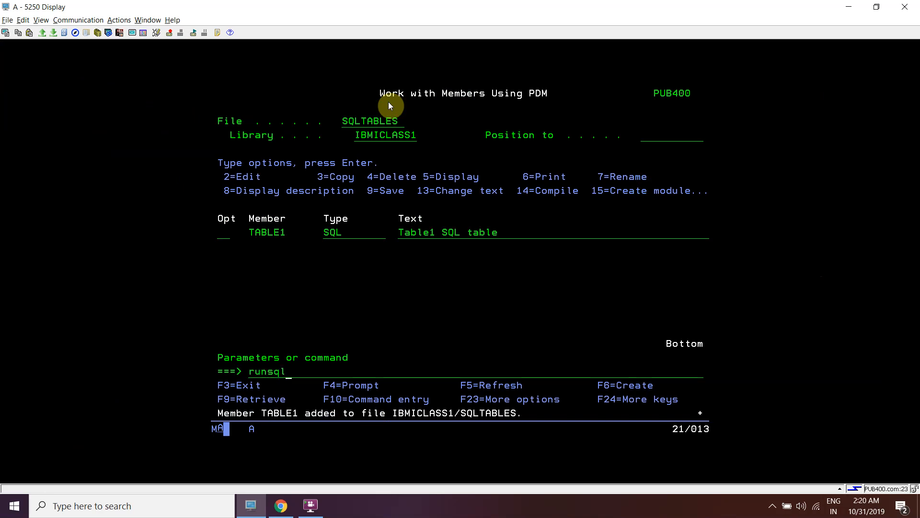
text(*)
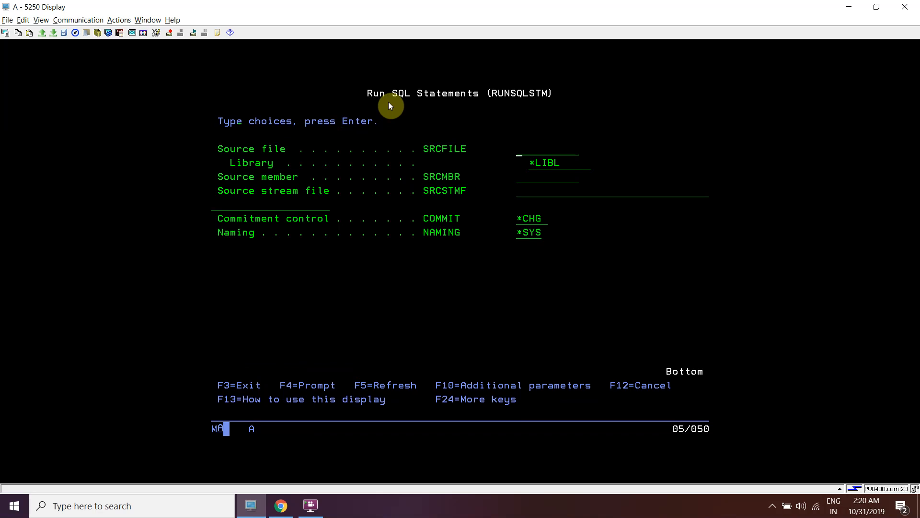
text(SQLTABLES)
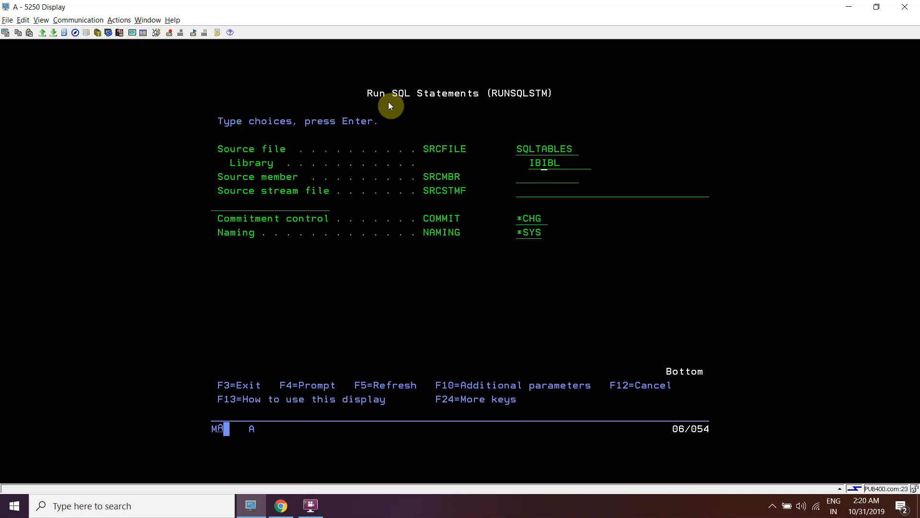
text(IBMICLASS1)
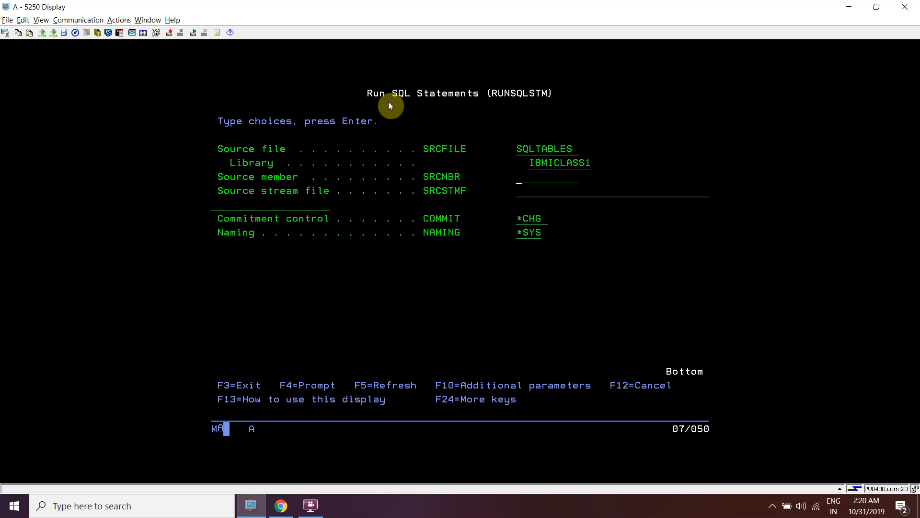
text(TABLE2)
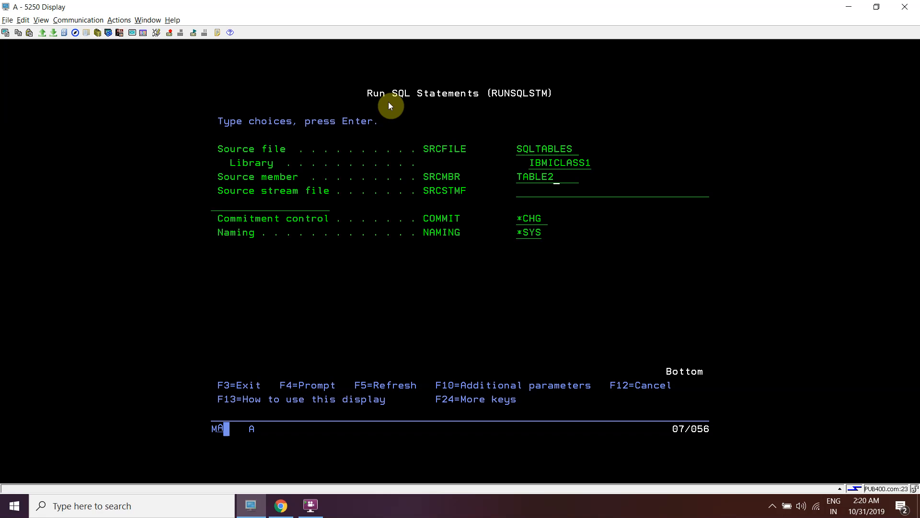
text(TABLE1)
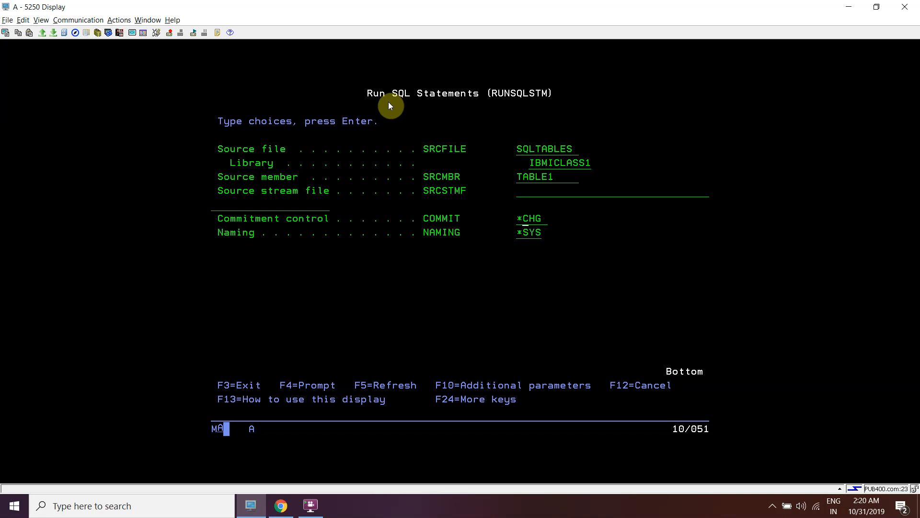
text(*NONE)
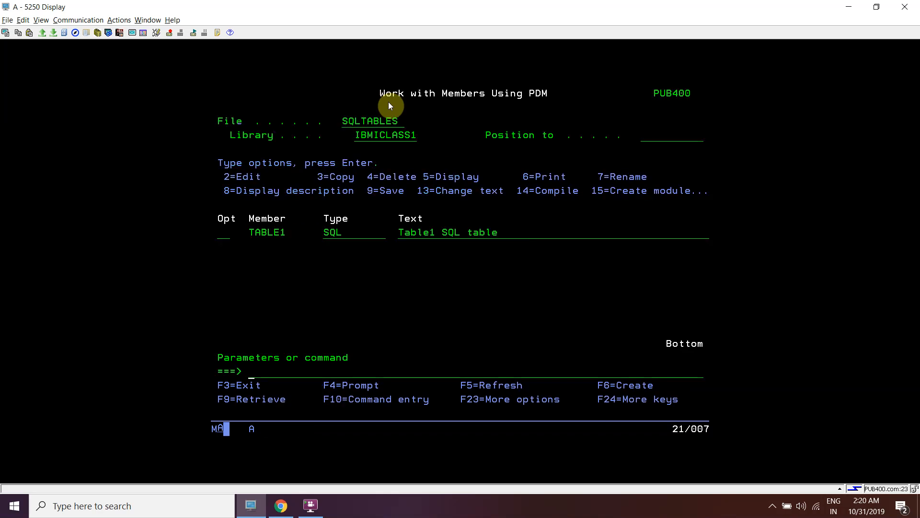
text(d)
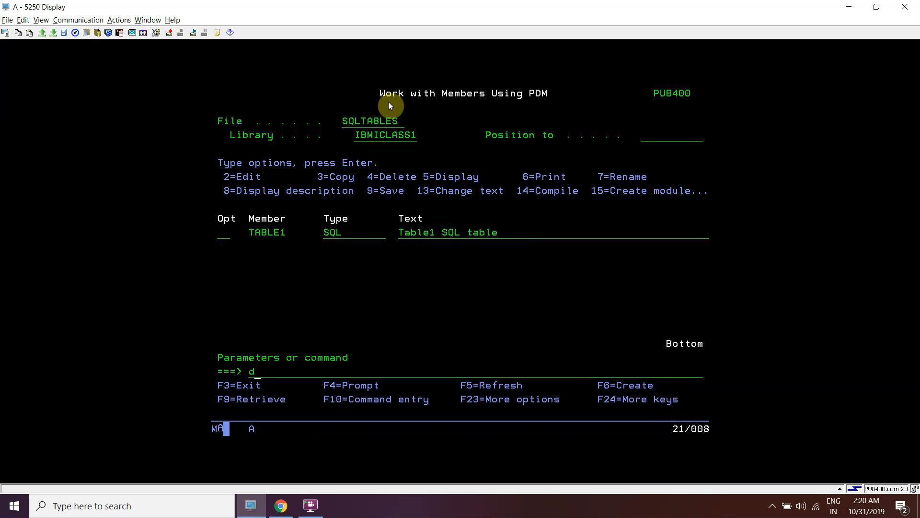
text(spjobl)
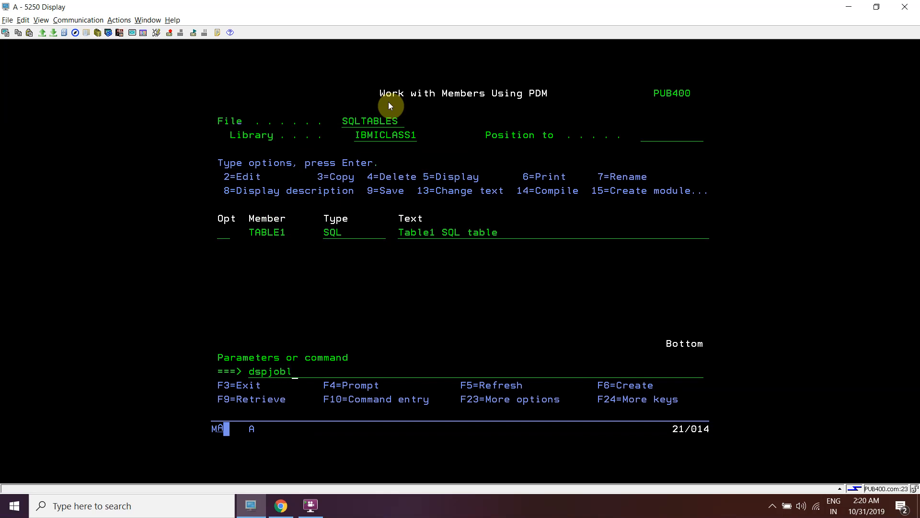
key(Enter)
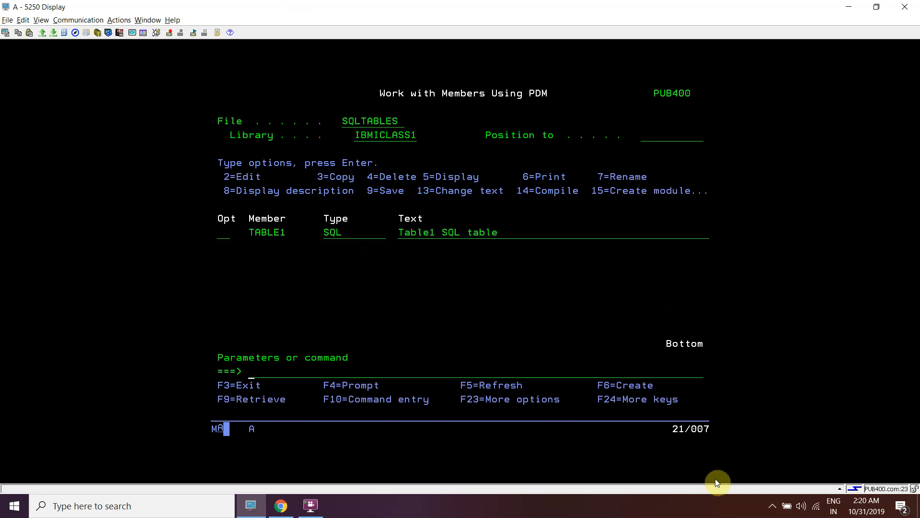
text(wrkjo)
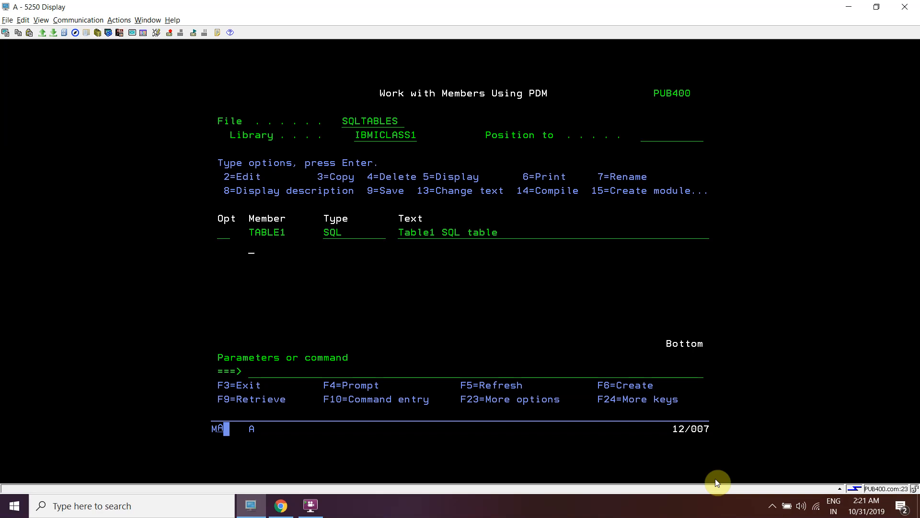
text(wr)
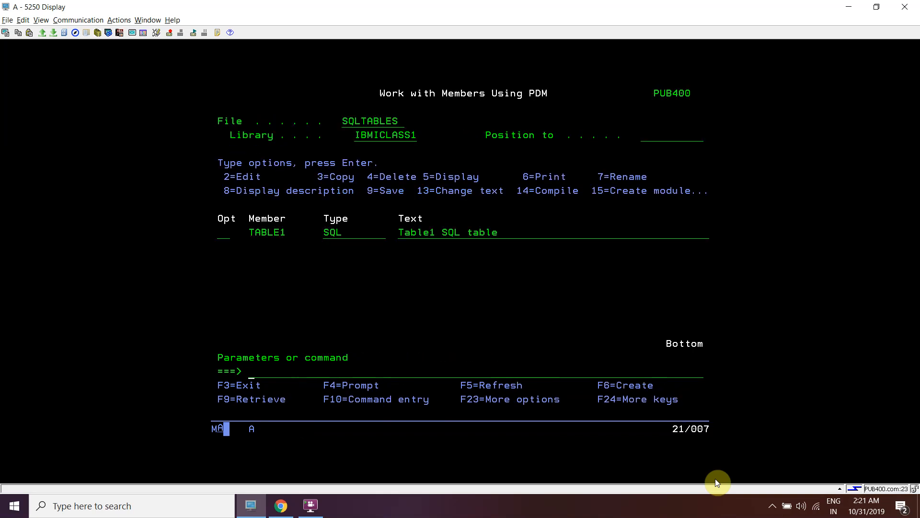
text(wrkobj table1)
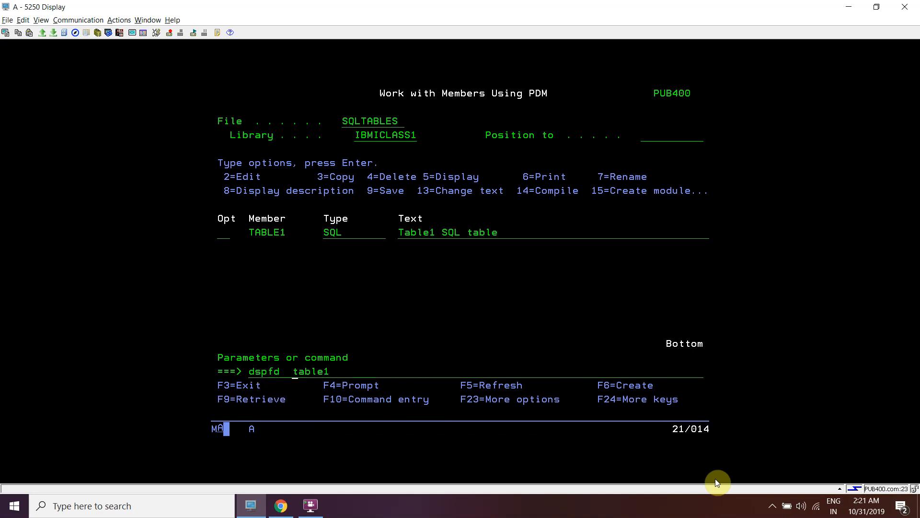
key(Enter)
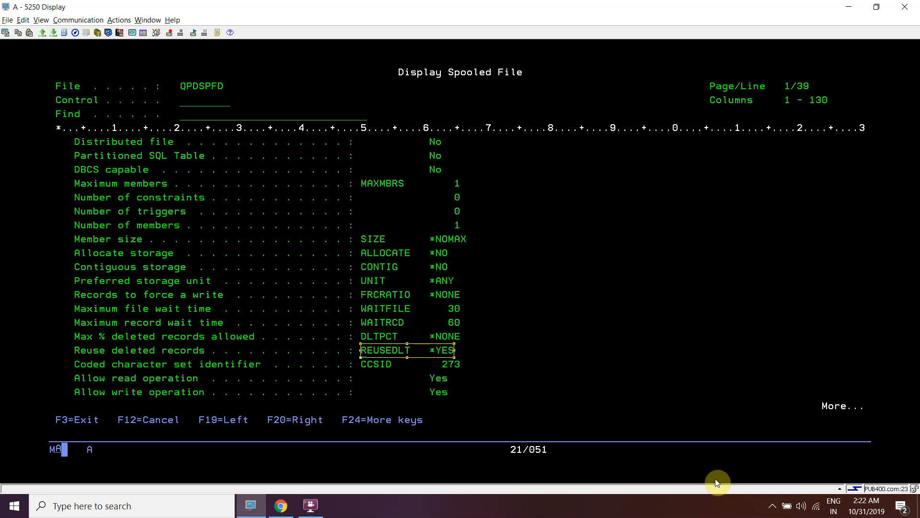
mouse_move(72, 359)
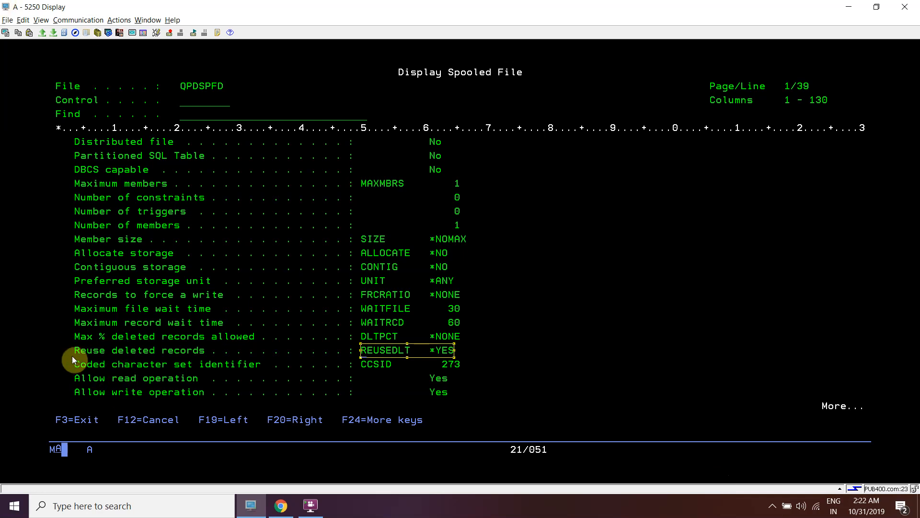
mouse_move(442, 351)
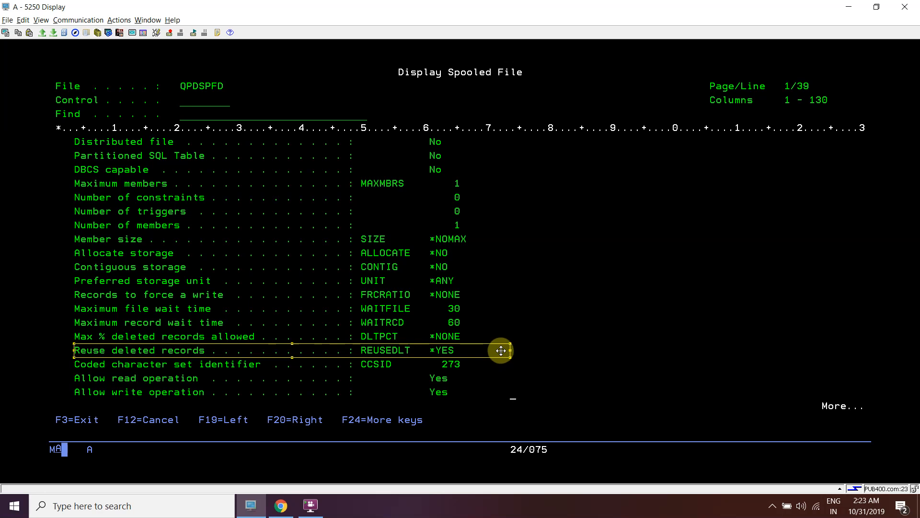
mouse_move(507, 364)
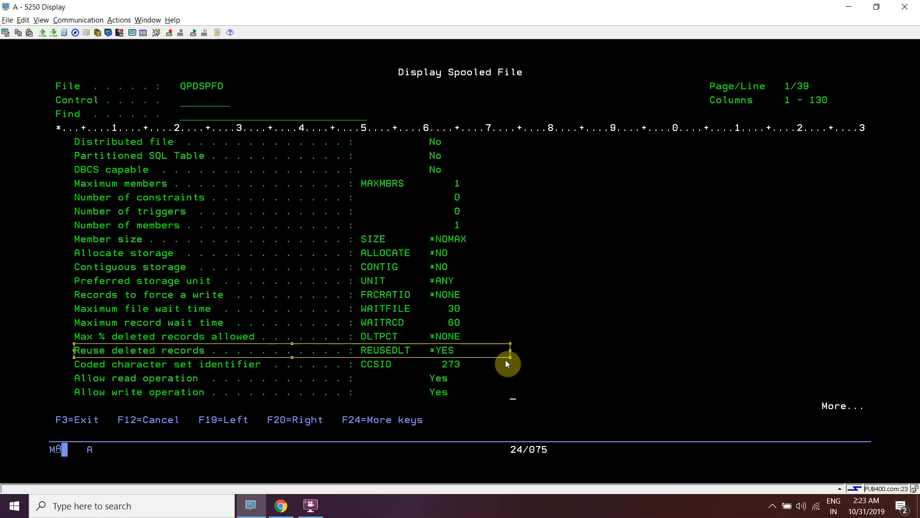
mouse_move(506, 356)
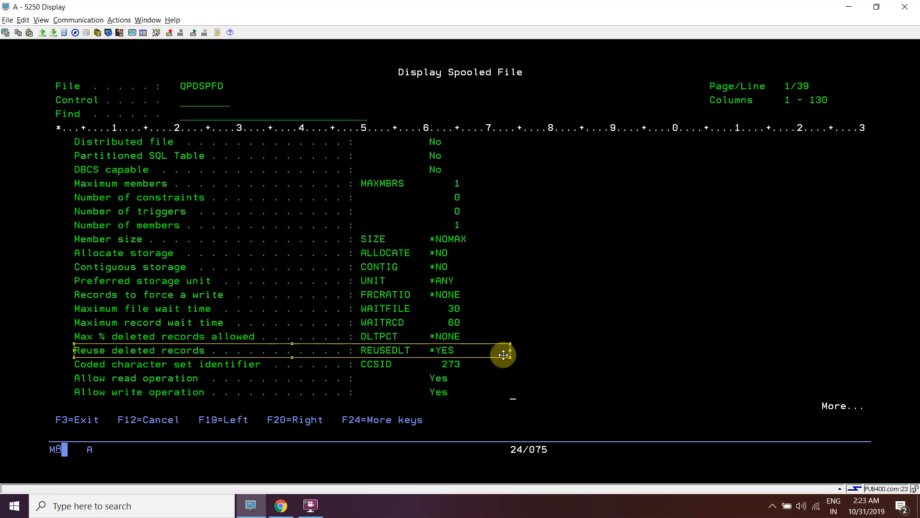
mouse_move(508, 355)
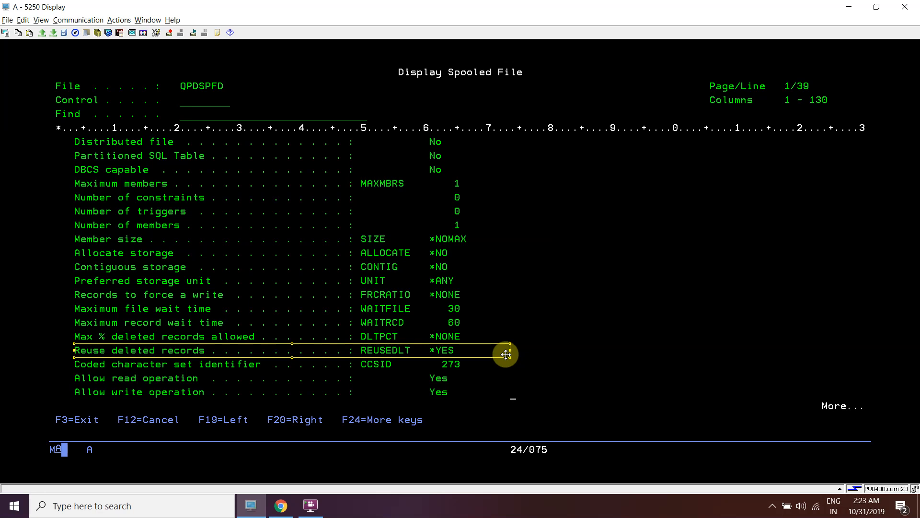
mouse_move(502, 453)
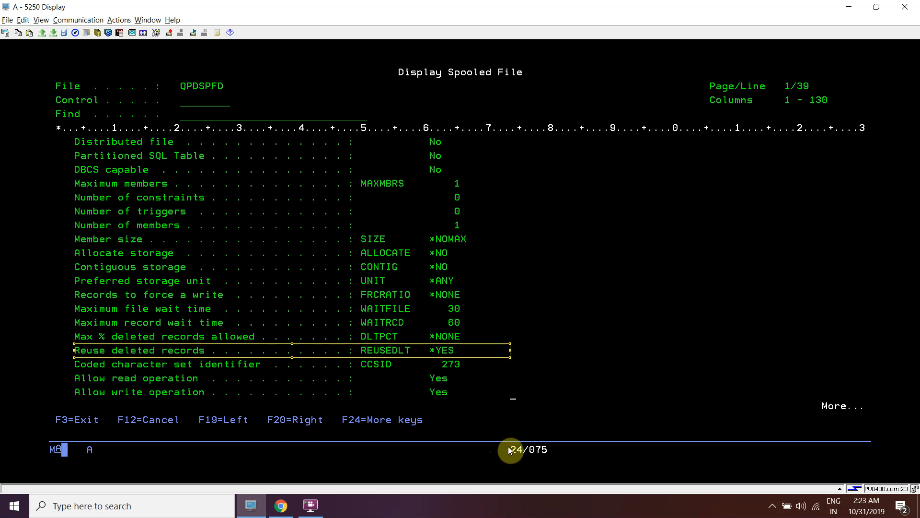
mouse_move(512, 439)
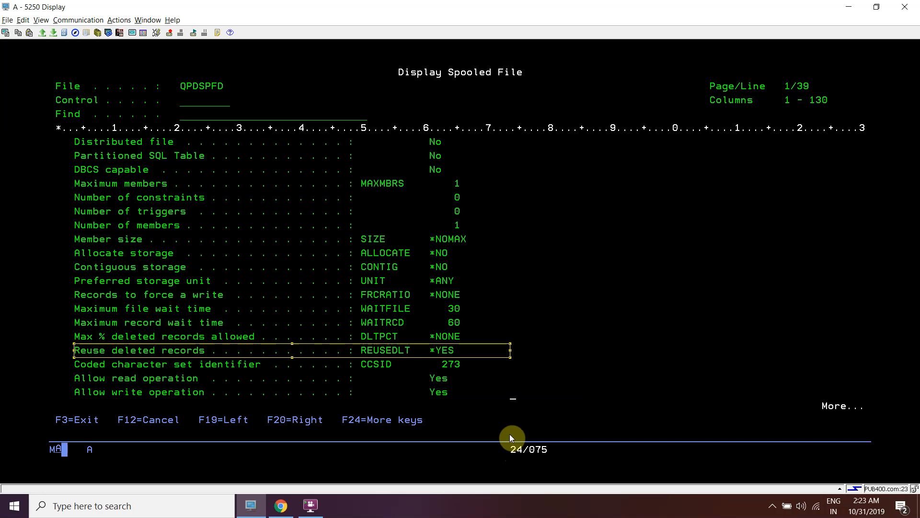
mouse_move(512, 430)
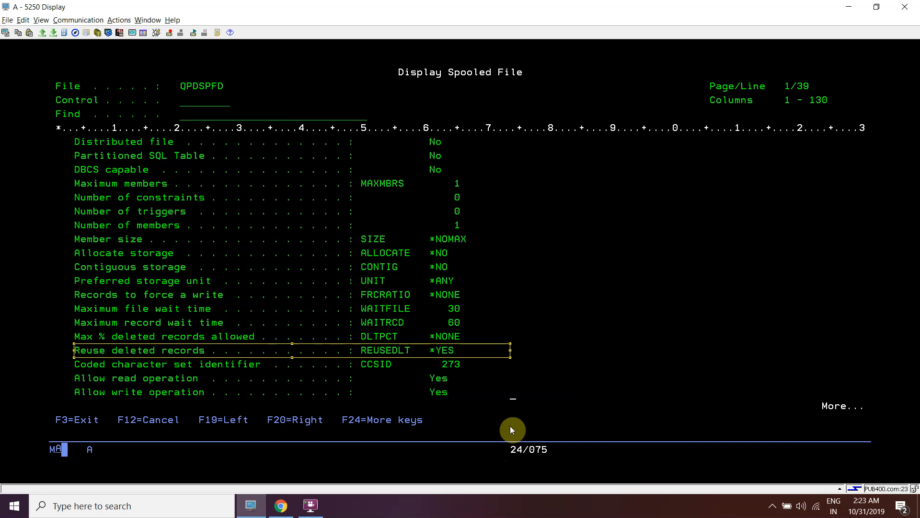
mouse_move(510, 427)
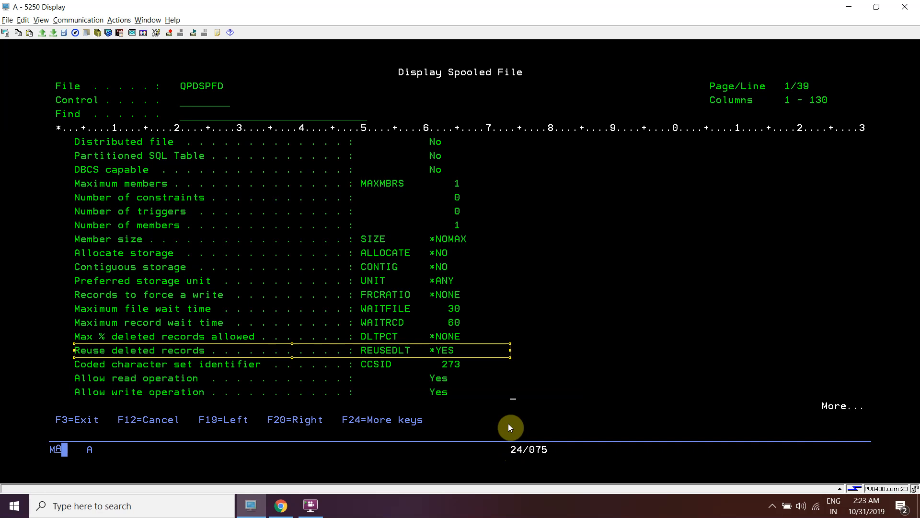
mouse_move(516, 412)
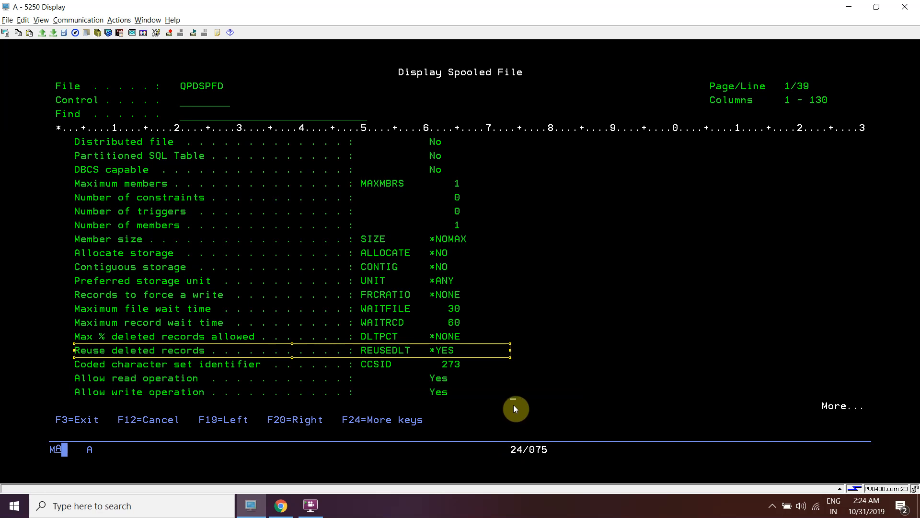
mouse_move(514, 405)
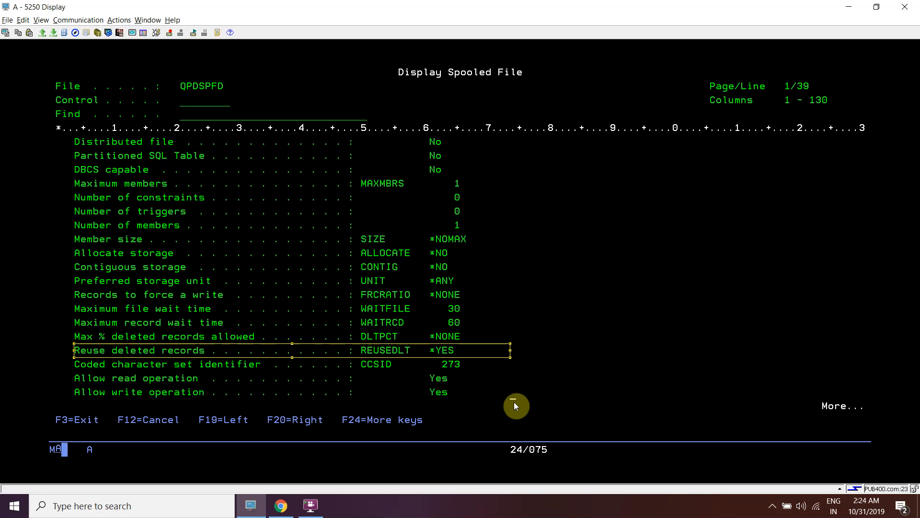
mouse_move(531, 306)
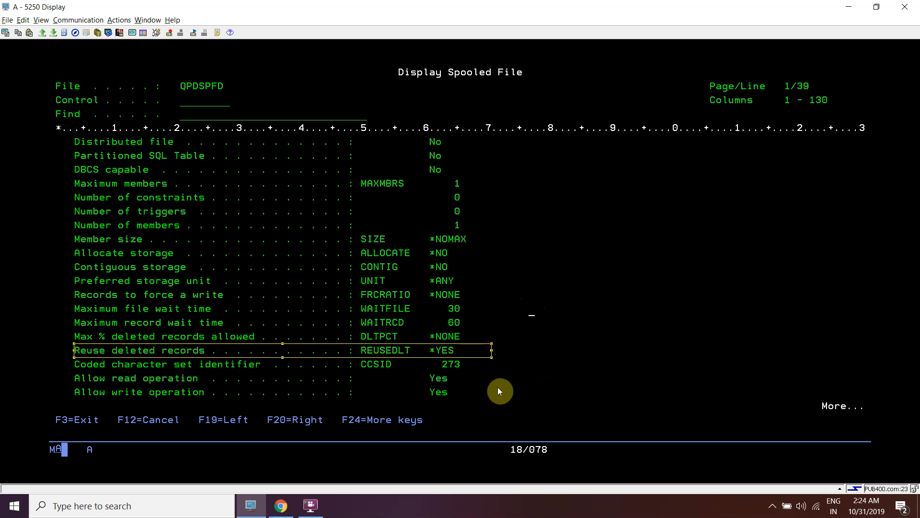
mouse_move(500, 391)
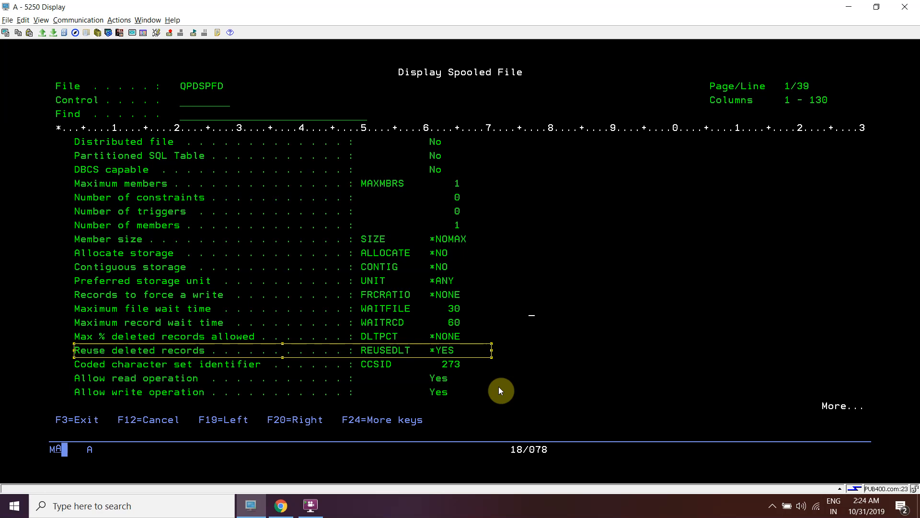
mouse_move(501, 385)
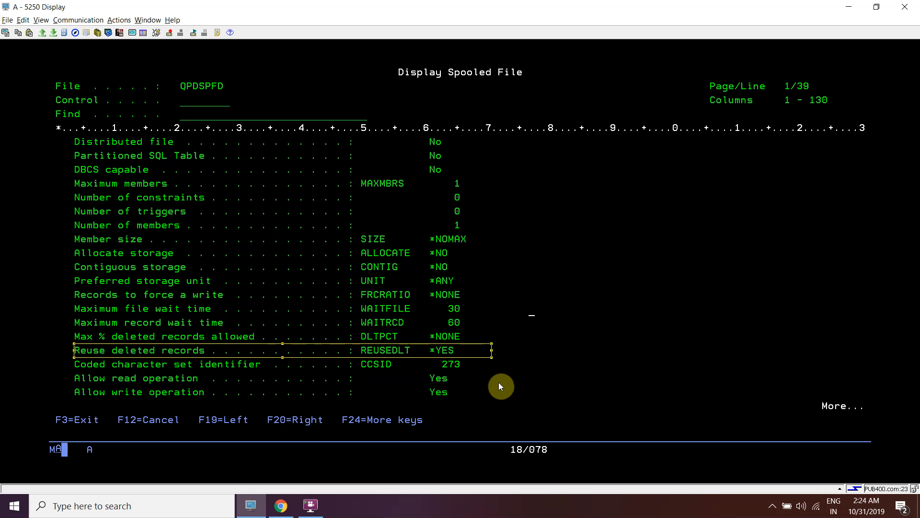
mouse_move(476, 422)
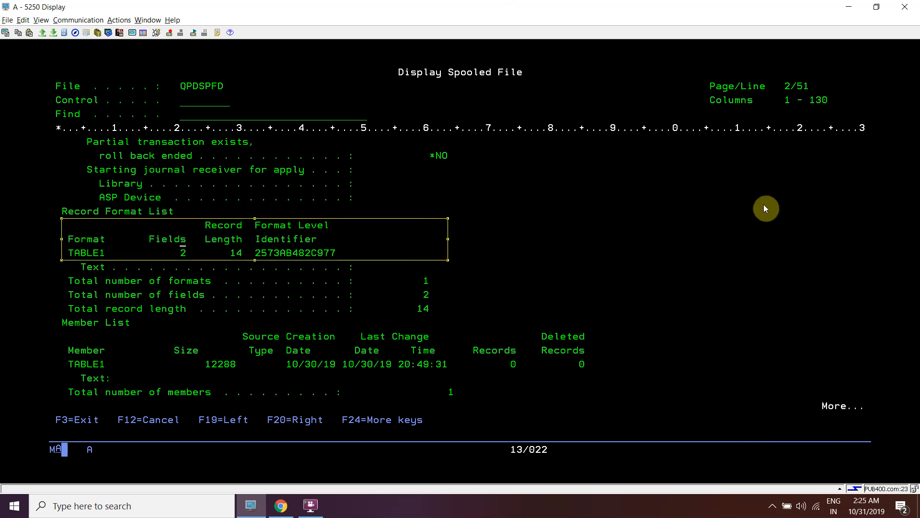
mouse_move(65, 276)
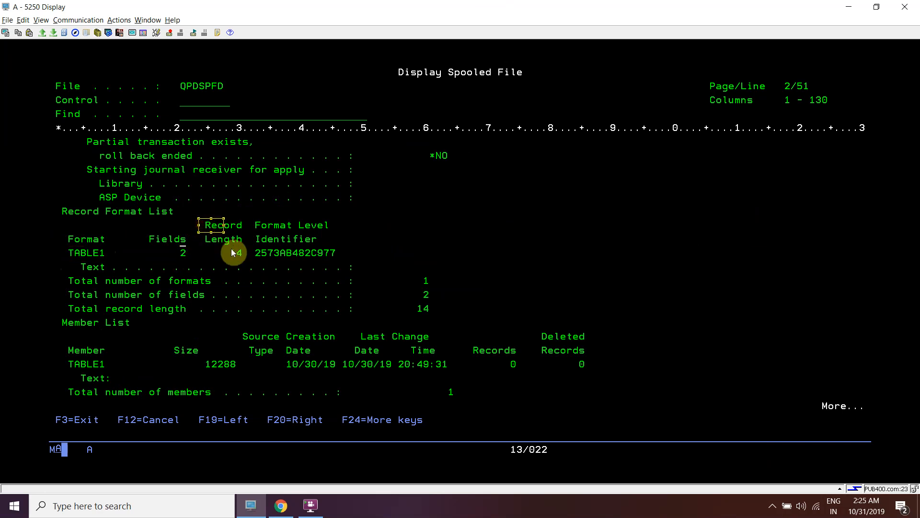
- Highlight the Record Format List entry showing TABLE1 with 2 fields, then return to PDM
drag(234, 252, 357, 265)
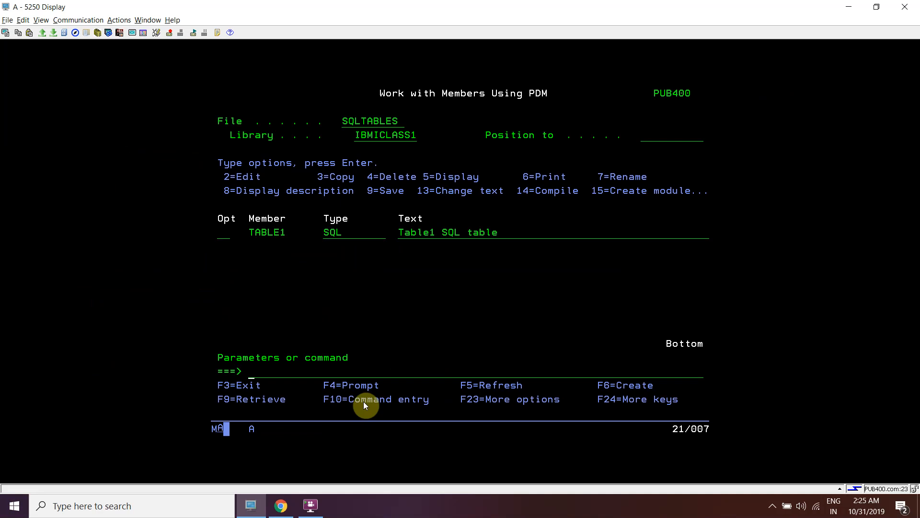
- Start STRSQL and run SELECT * FROM table1, viewing the FLD1 and FLD2 field list
text(a)
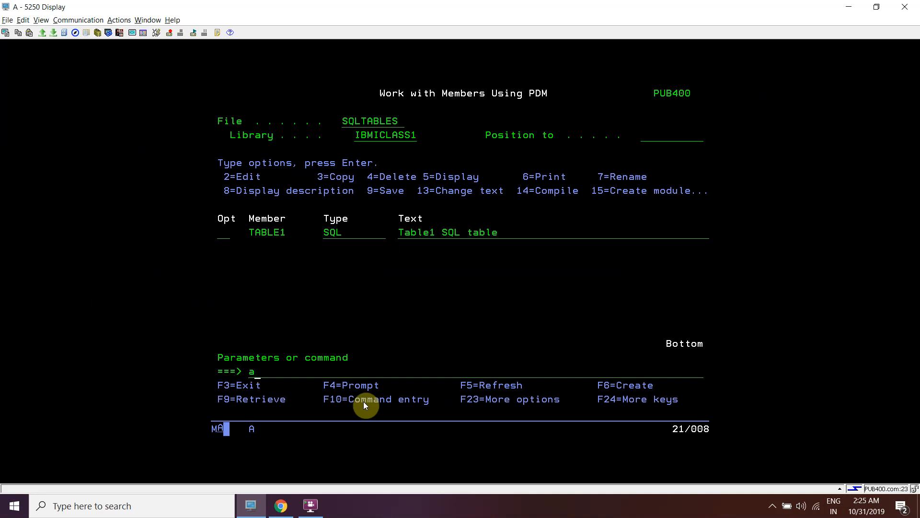
text(strsql)
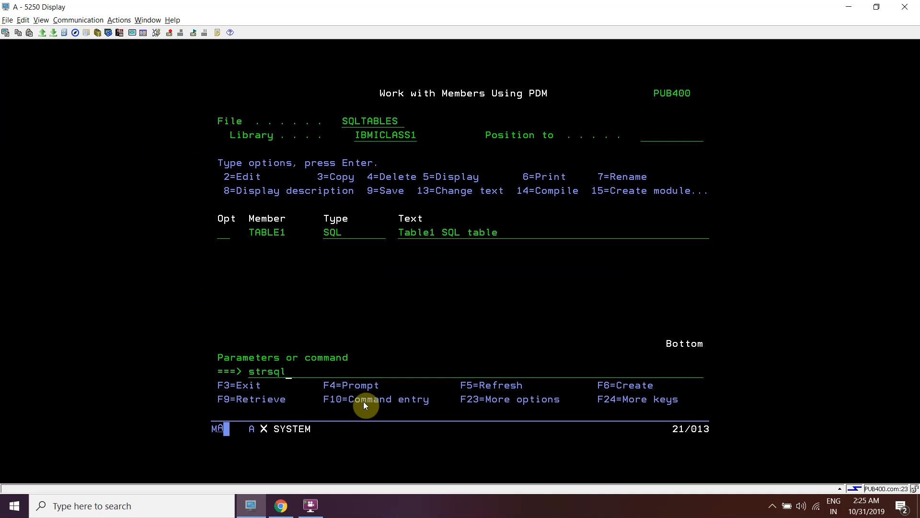
key(Enter)
text(select6 * from table1)
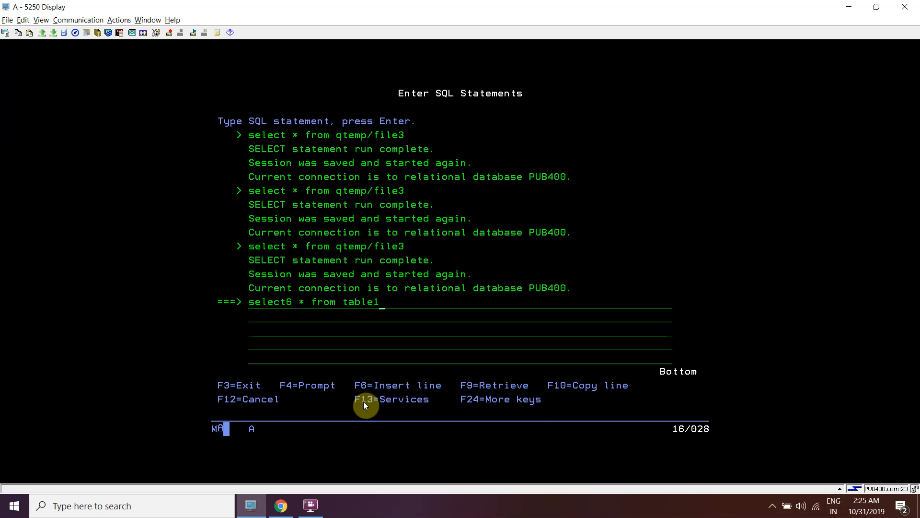
key(Enter)
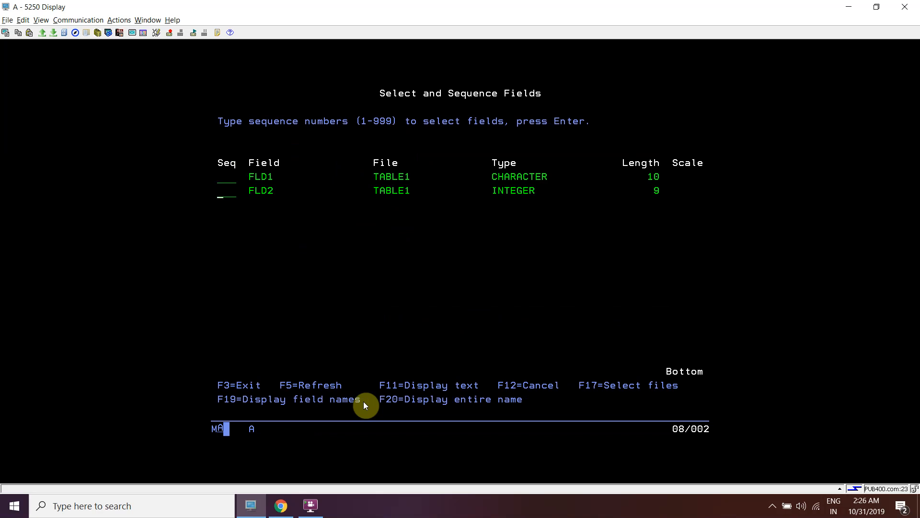
key(F11)
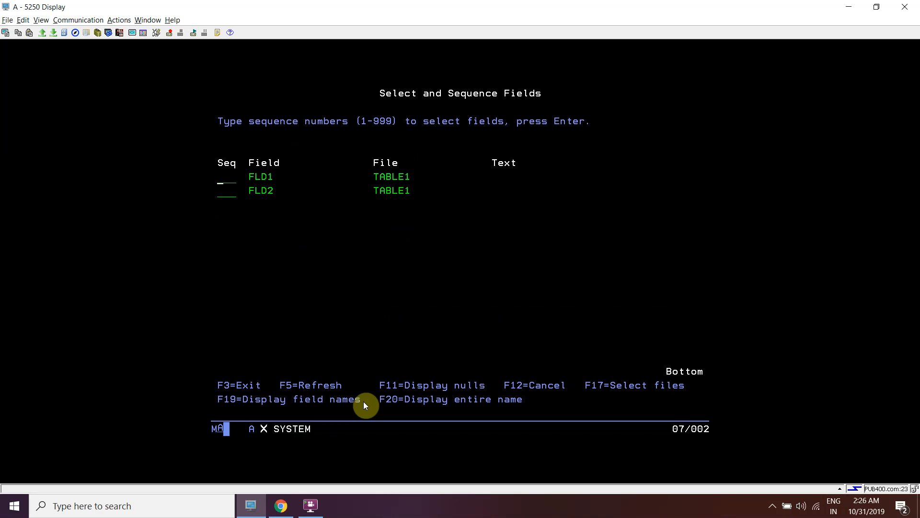
key(F11)
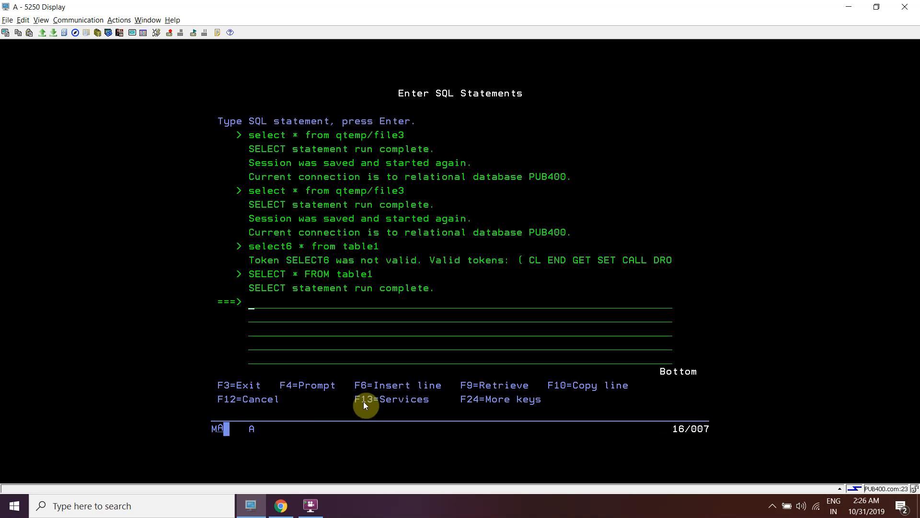
- Exit interactive SQL with option 1 to save the session, returning to the member list
key(F3)
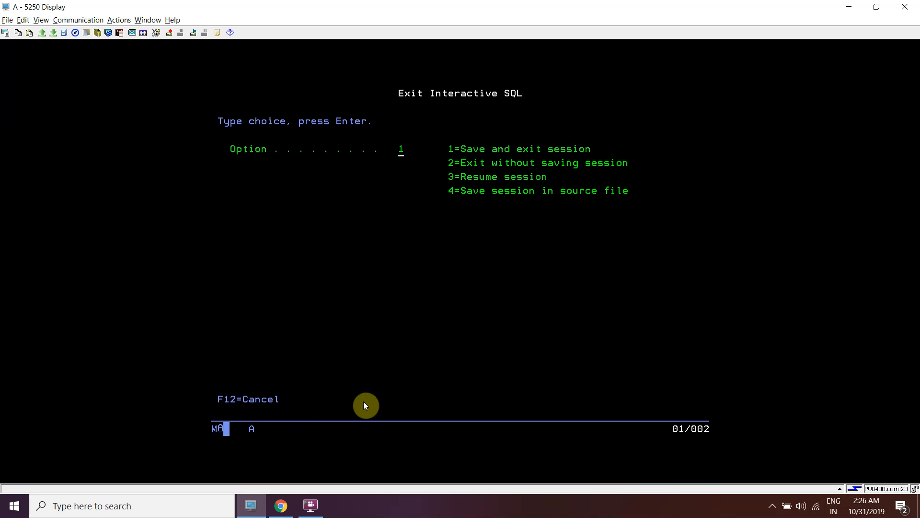
key(Enter)
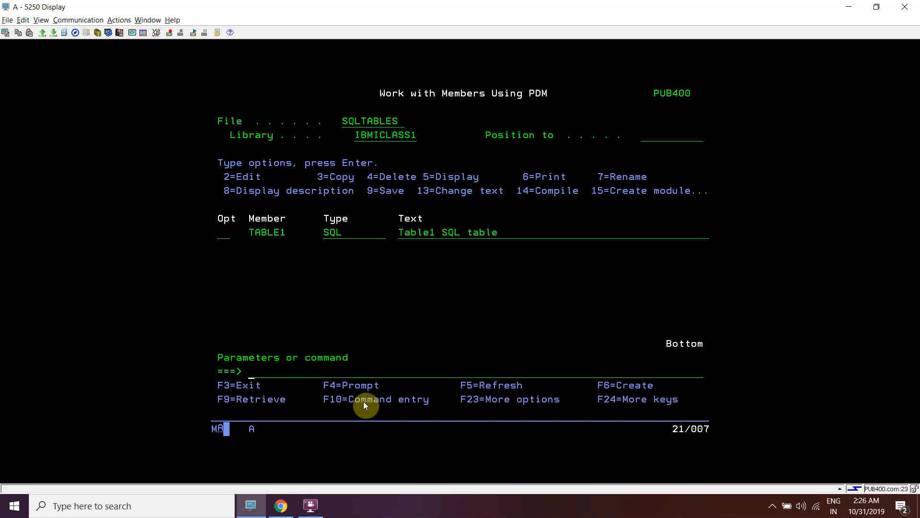